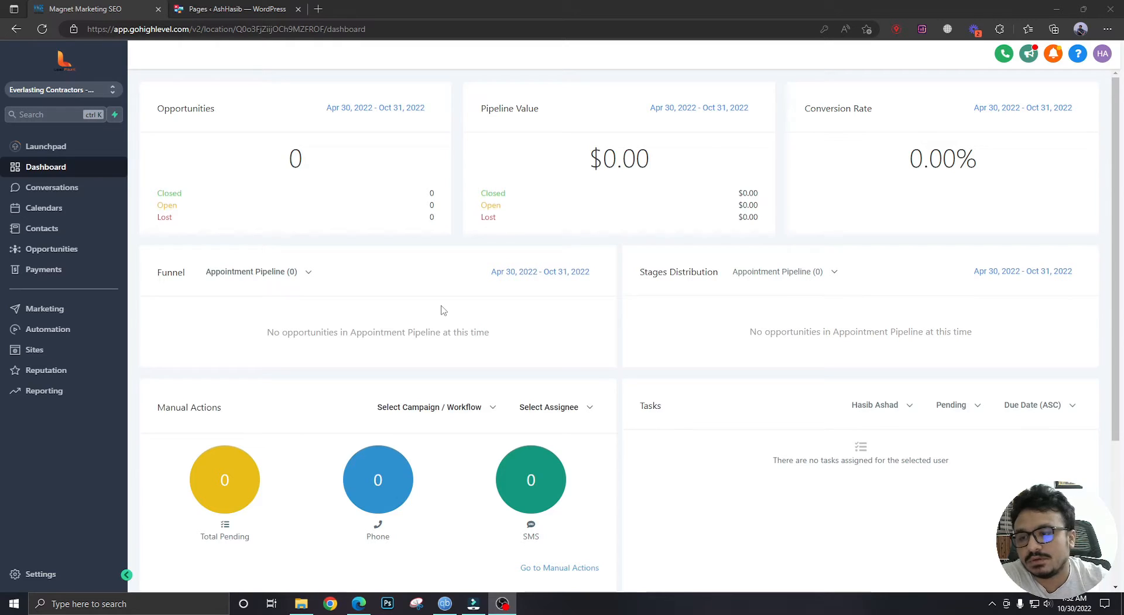
{"action": "mouse_move", "coordinate": [411, 323]}
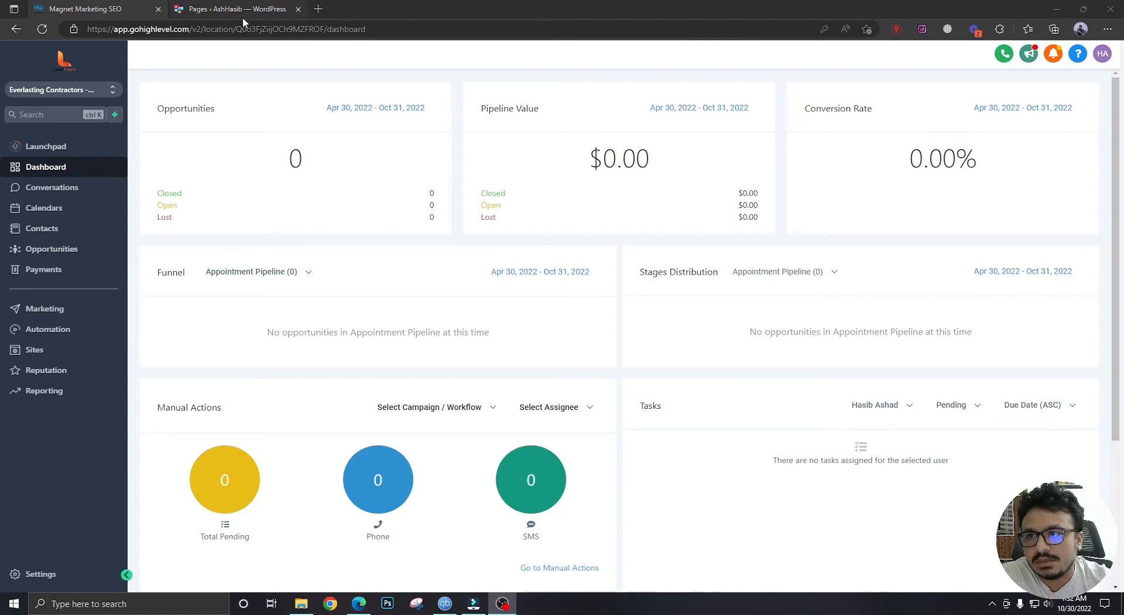
Start a new WordPress page in a separate browser tab.
{"action": "left_click", "coordinate": [242, 9]}
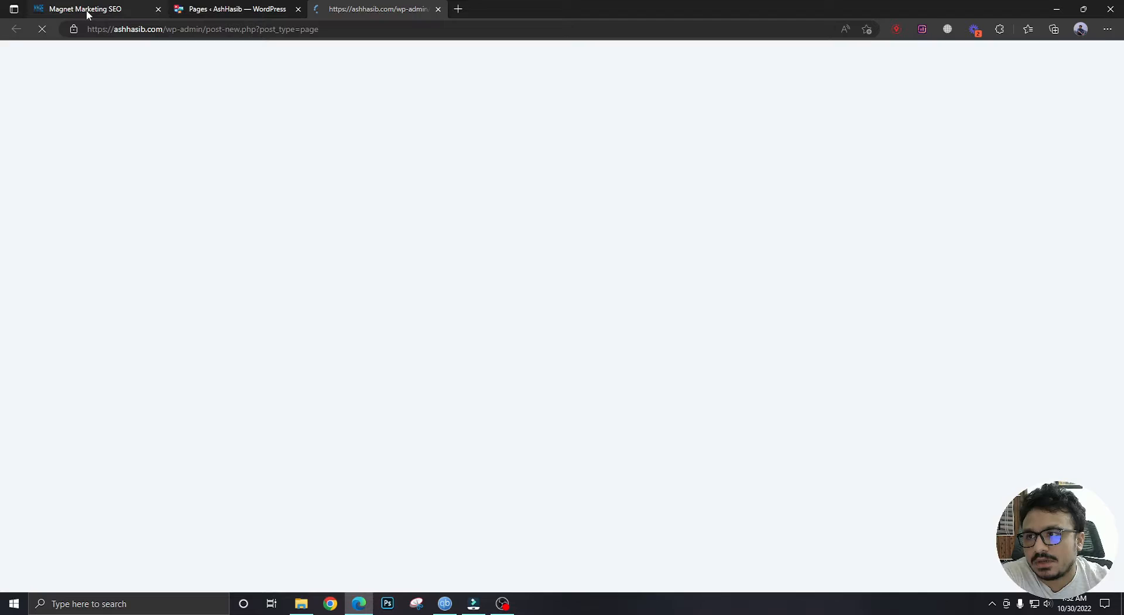
Return to the HighLevel tab showing Everlasting Contractors' business info settings.
{"action": "left_click", "coordinate": [87, 9]}
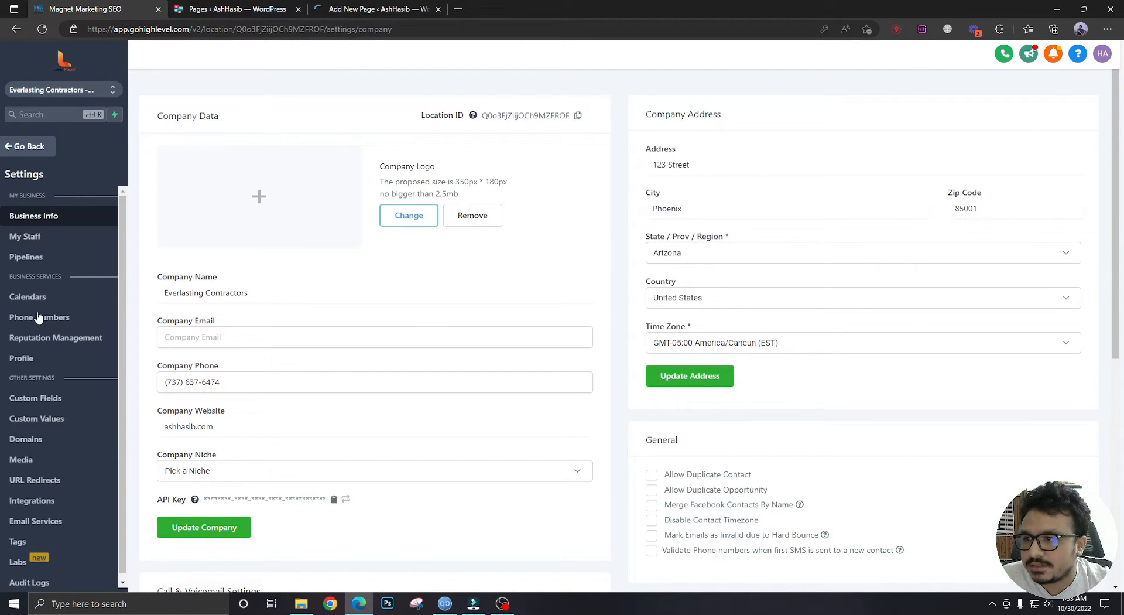
Open Calendars under Business Services in HighLevel settings.
{"action": "left_click", "coordinate": [27, 296]}
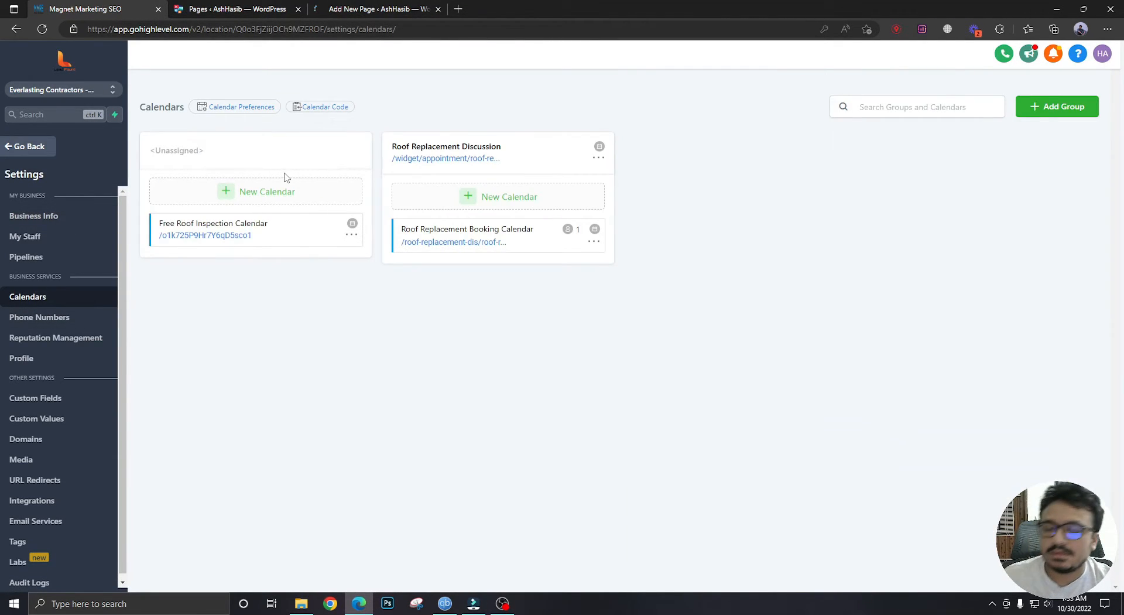
{"action": "mouse_move", "coordinate": [226, 221]}
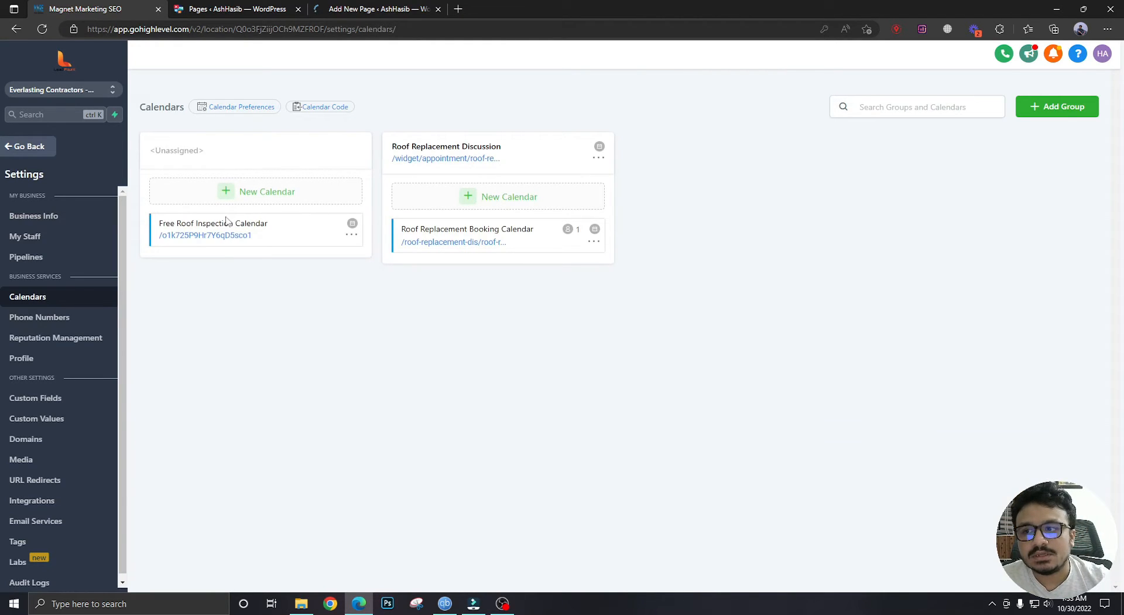
{"action": "mouse_move", "coordinate": [270, 223]}
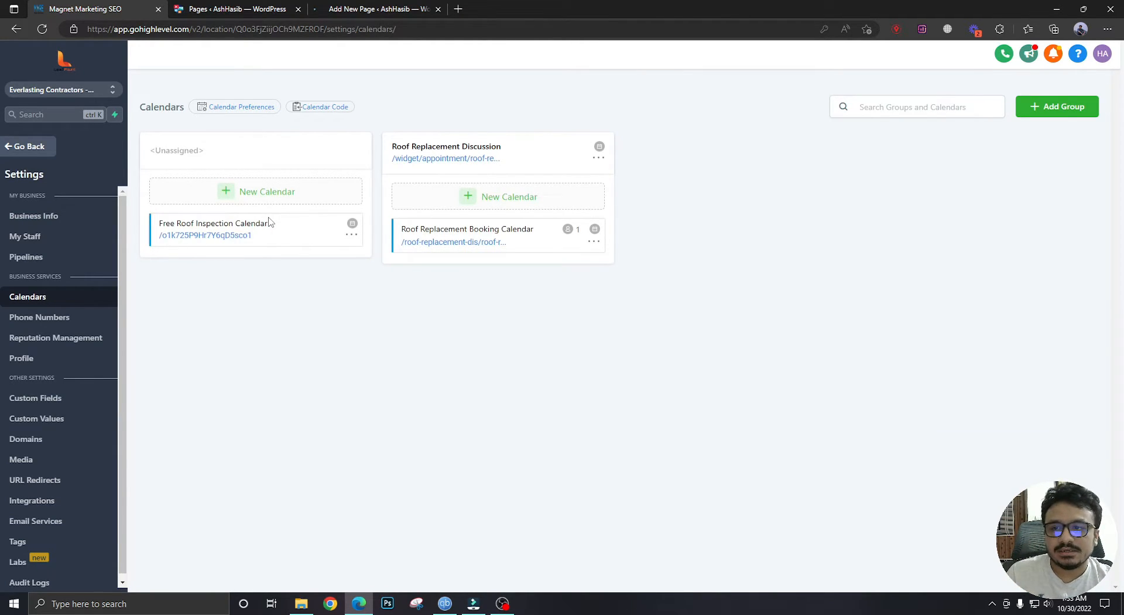
{"action": "mouse_move", "coordinate": [508, 188]}
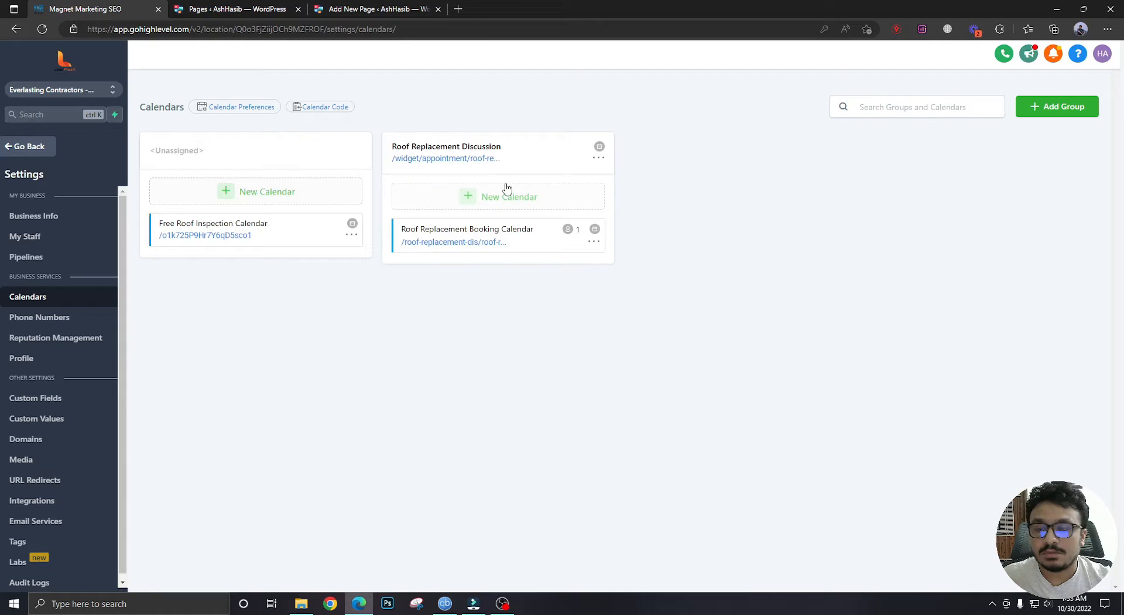
{"action": "mouse_move", "coordinate": [497, 201]}
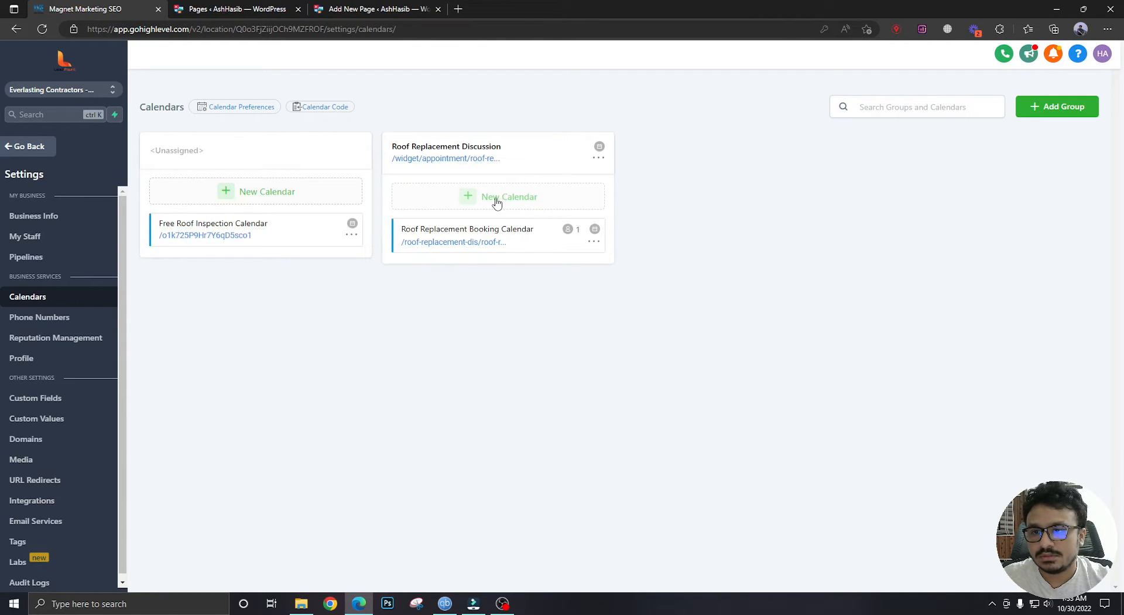
{"action": "mouse_move", "coordinate": [401, 281]}
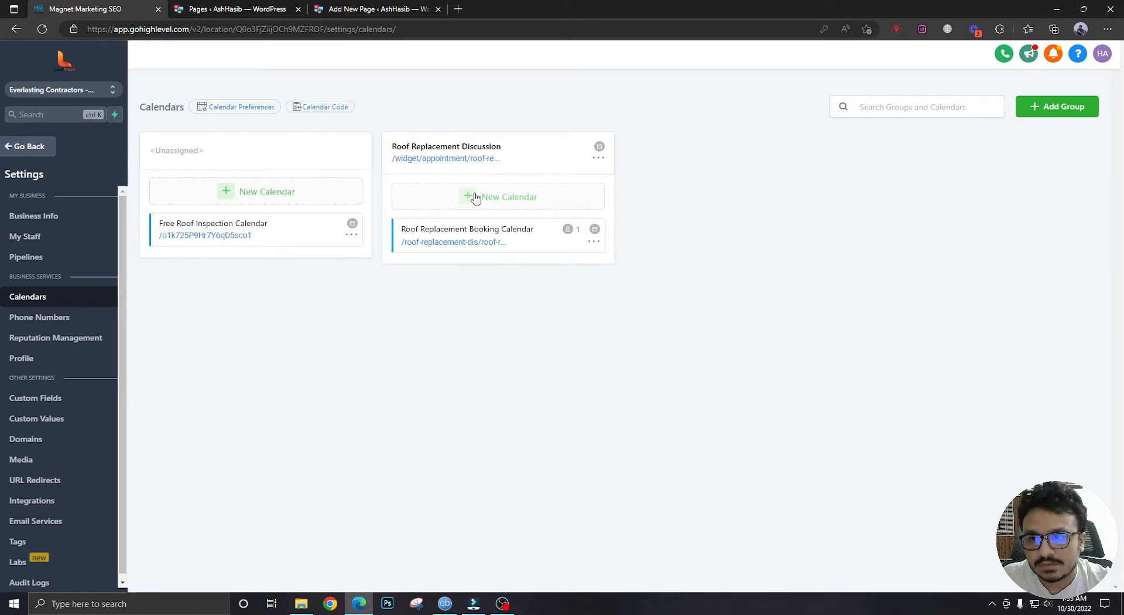
Create and save a 'Roof Maintenance' calendar in the Roof Replacement Discussion group.
{"action": "left_click", "coordinate": [475, 197]}
{"action": "type", "text": "R"}
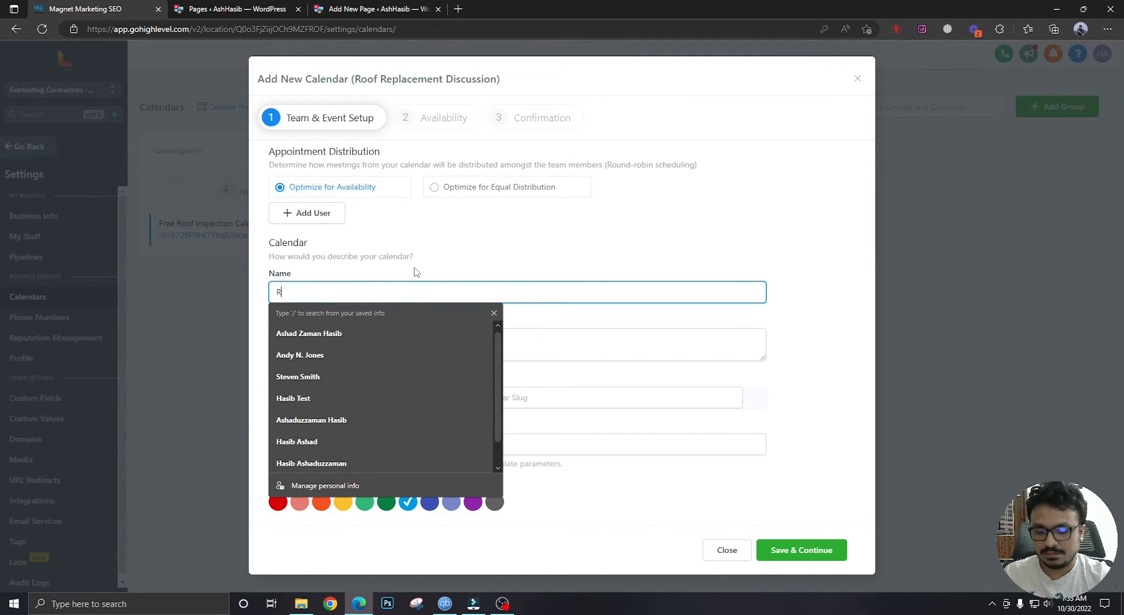
{"action": "type", "text": "oof Maintena"}
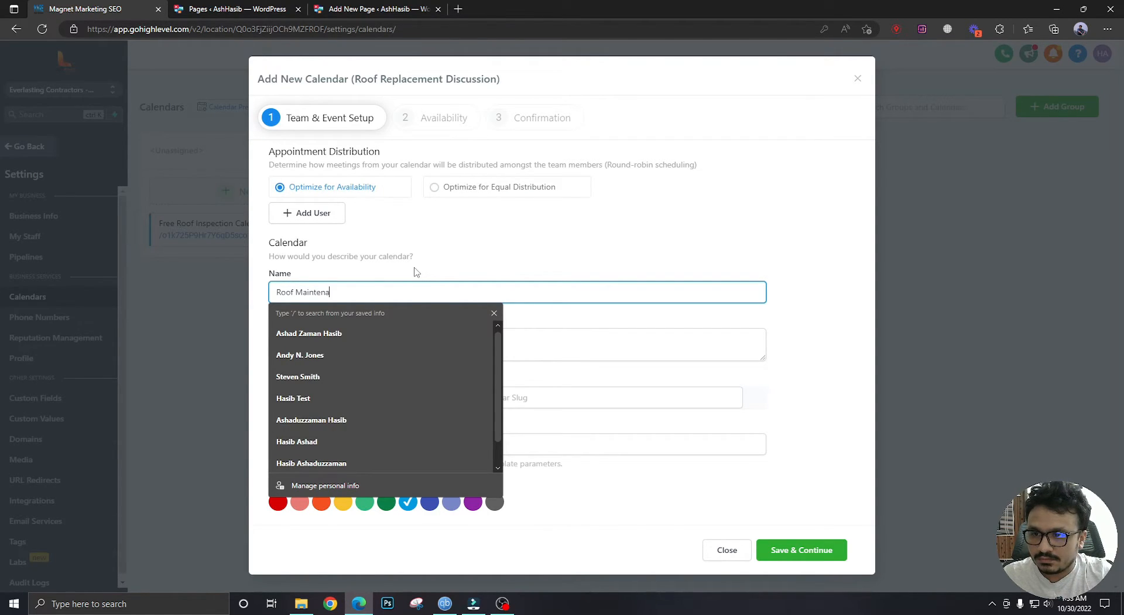
{"action": "type", "text": "Roof Maintenance"}
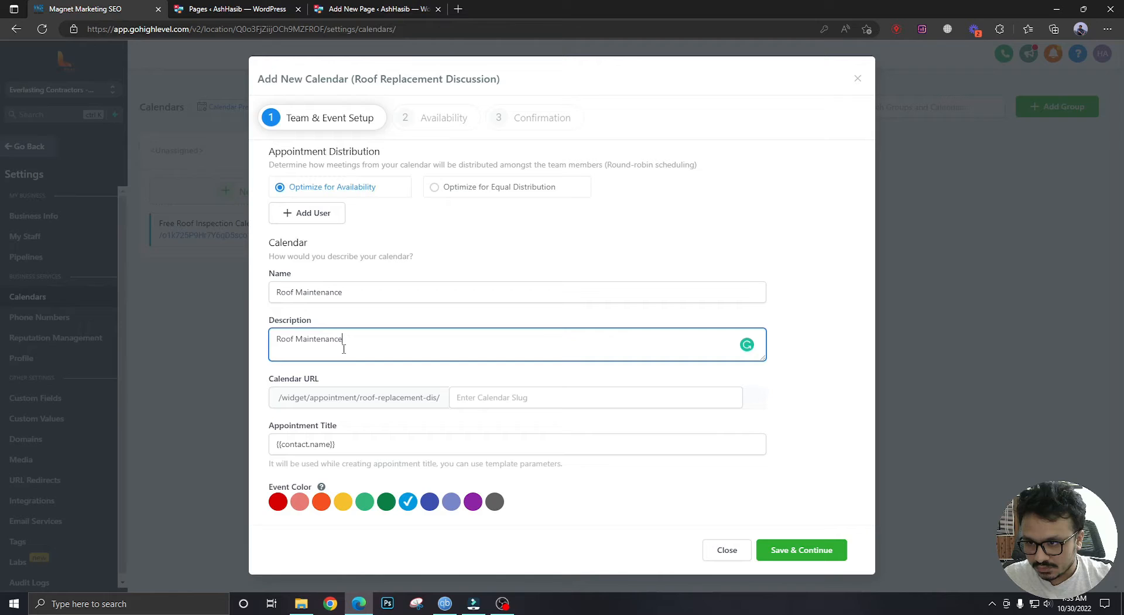
{"action": "left_click", "coordinate": [596, 398]}
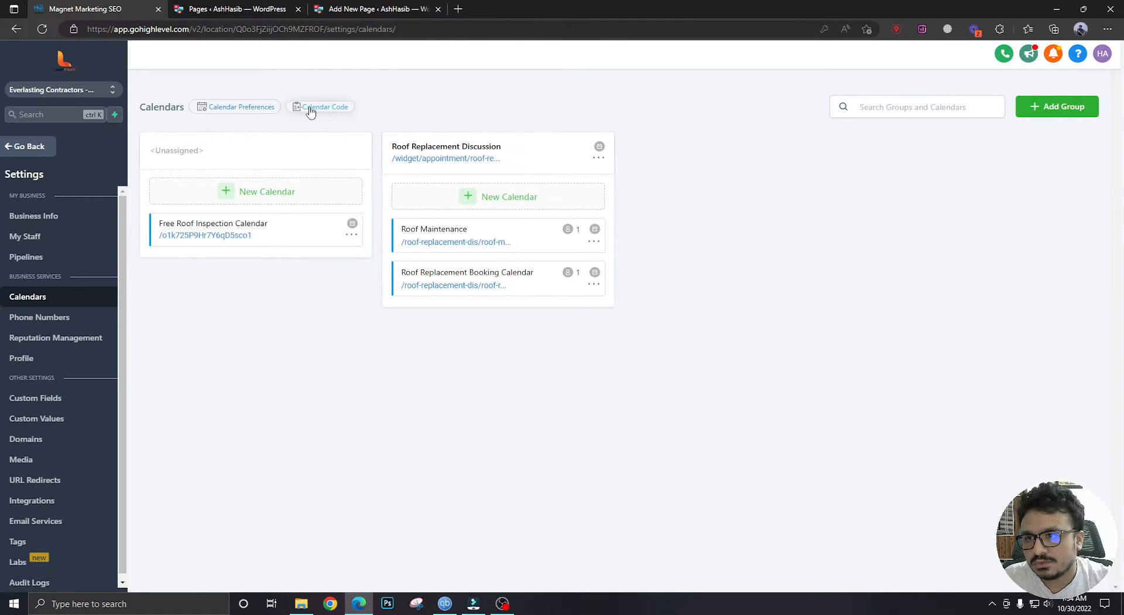
Review the Roof Replacement Discussion group's embed code in Calendar Code.
{"action": "left_click", "coordinate": [324, 107]}
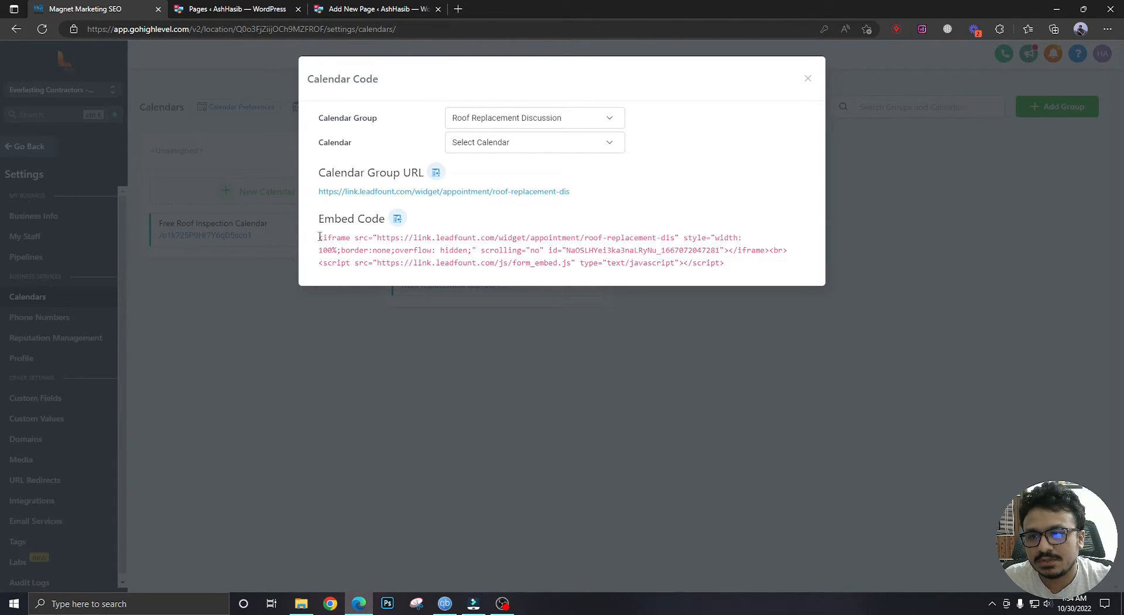
{"action": "left_click", "coordinate": [534, 118]}
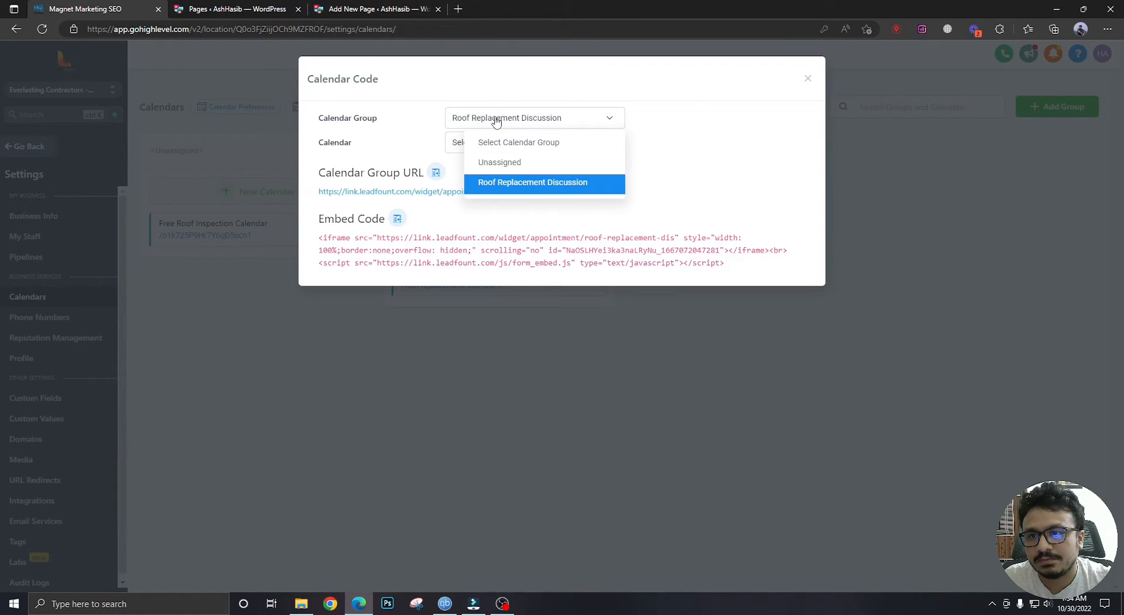
{"action": "left_click", "coordinate": [533, 182]}
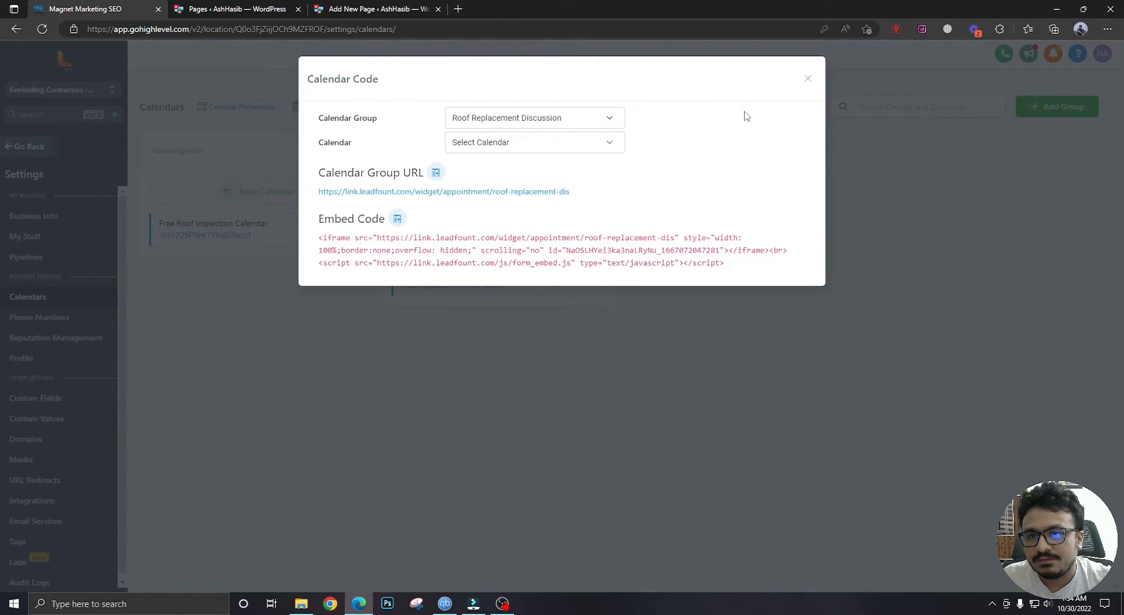
{"action": "left_click", "coordinate": [808, 78]}
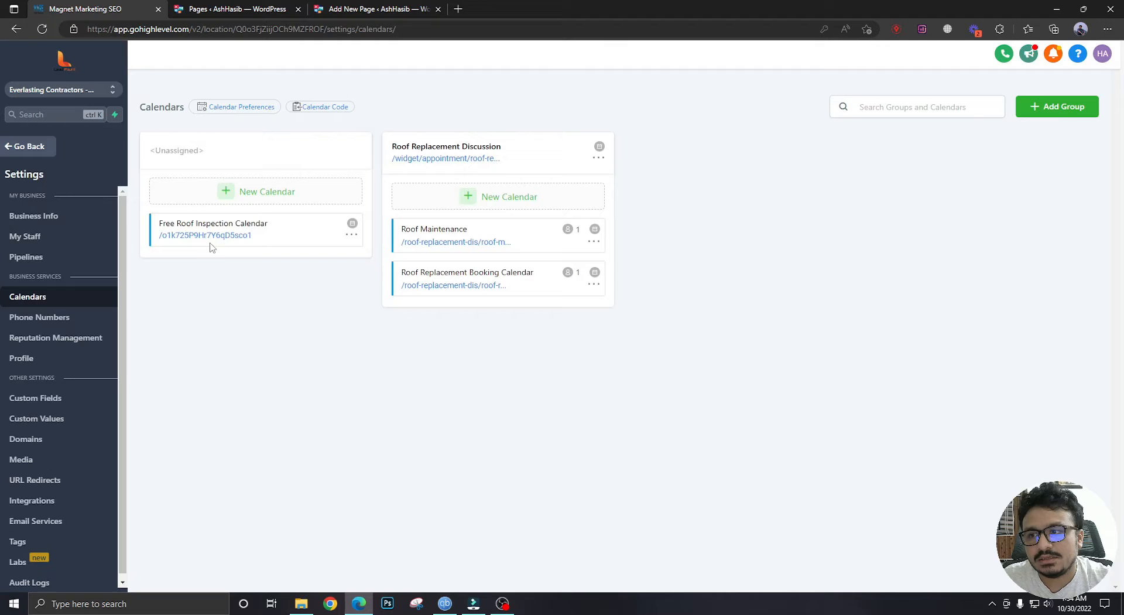
Switch to the Unassigned group and highlight the Free Roof Inspection Calendar's embed code.
{"action": "left_click", "coordinate": [325, 107]}
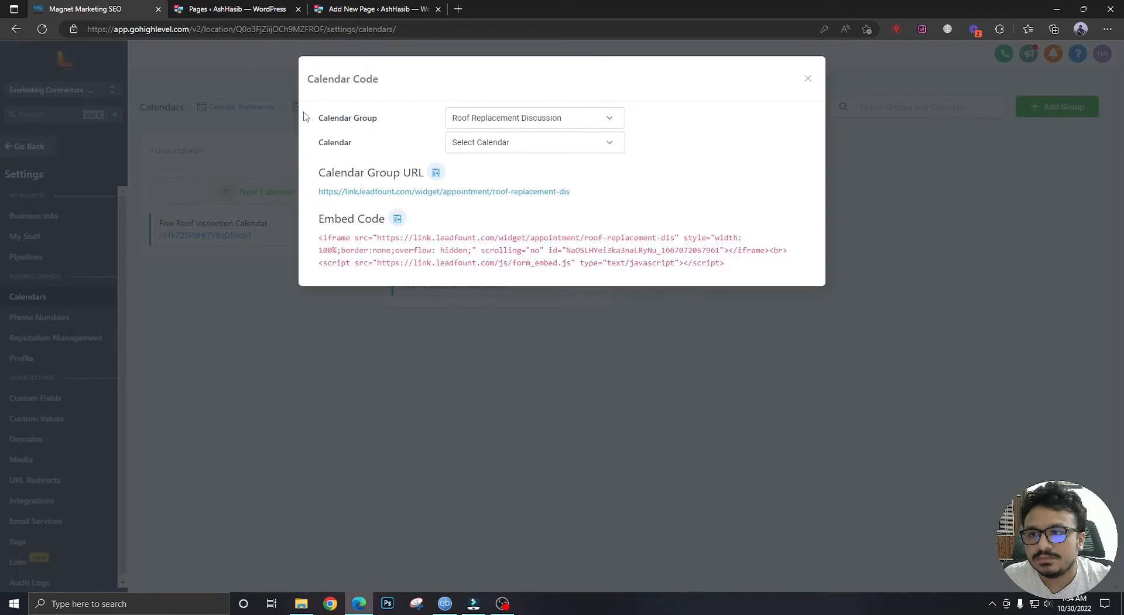
{"action": "left_click", "coordinate": [535, 118]}
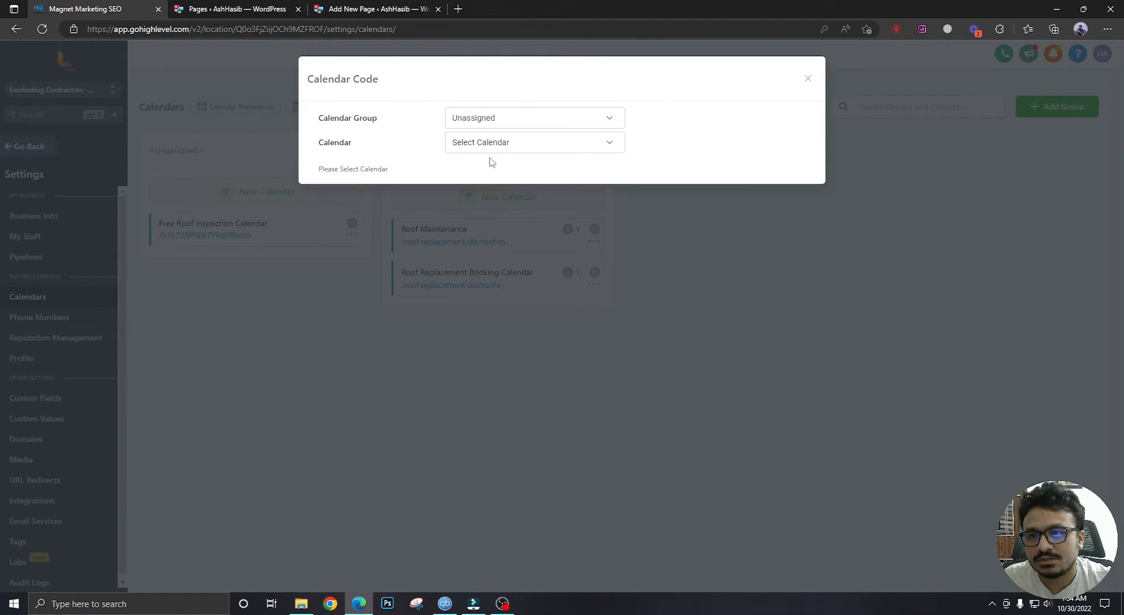
{"action": "left_click", "coordinate": [535, 142]}
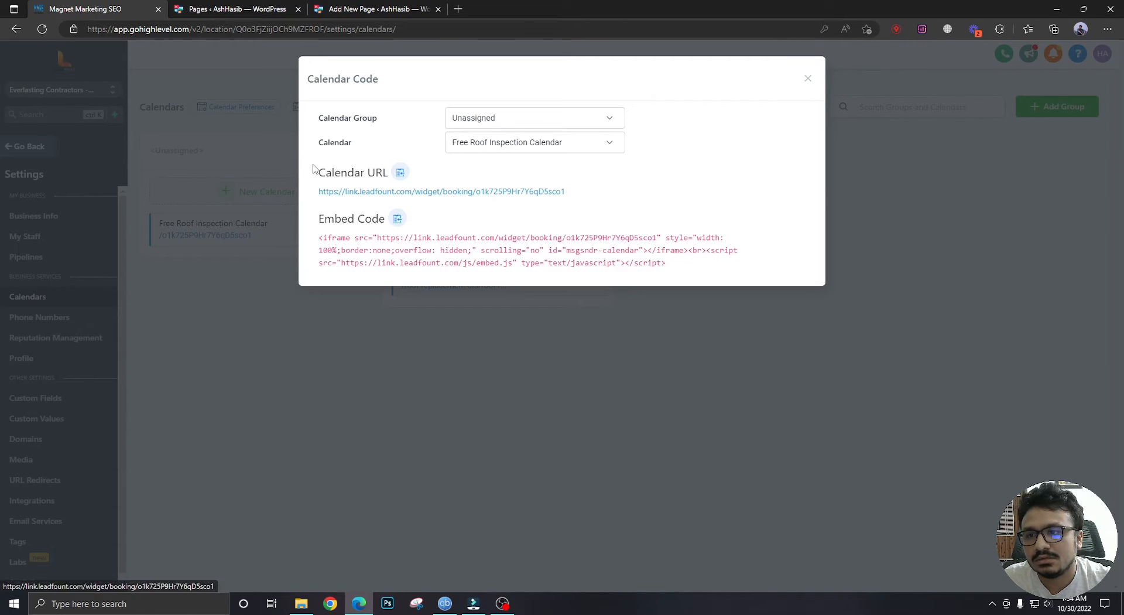
{"action": "left_click_drag", "start_coordinate": [319, 238], "coordinate": [428, 250]}
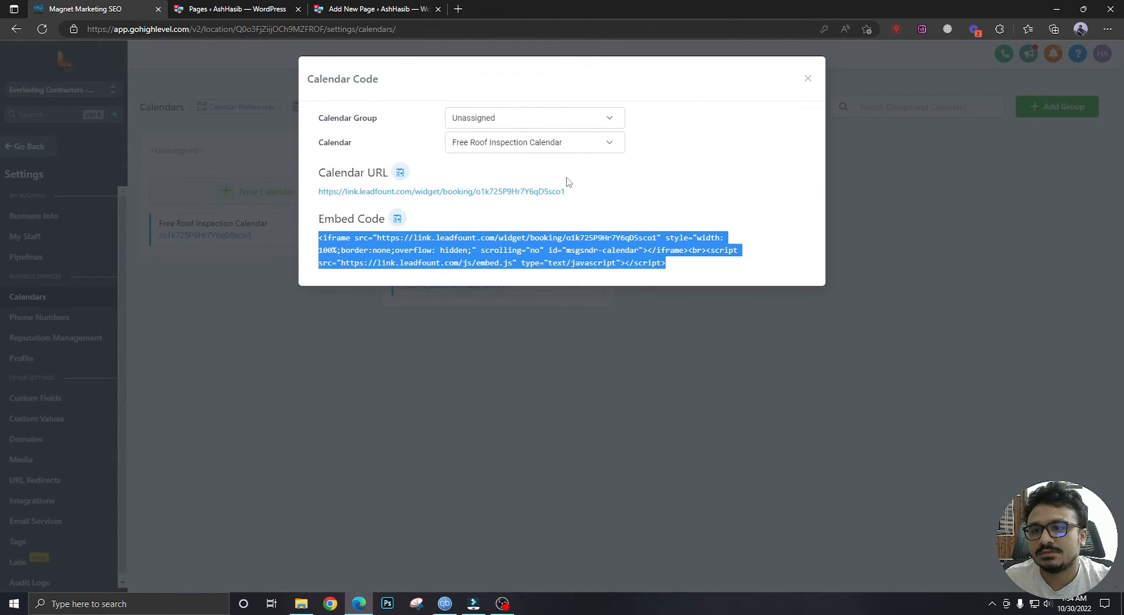
{"action": "left_click", "coordinate": [808, 77]}
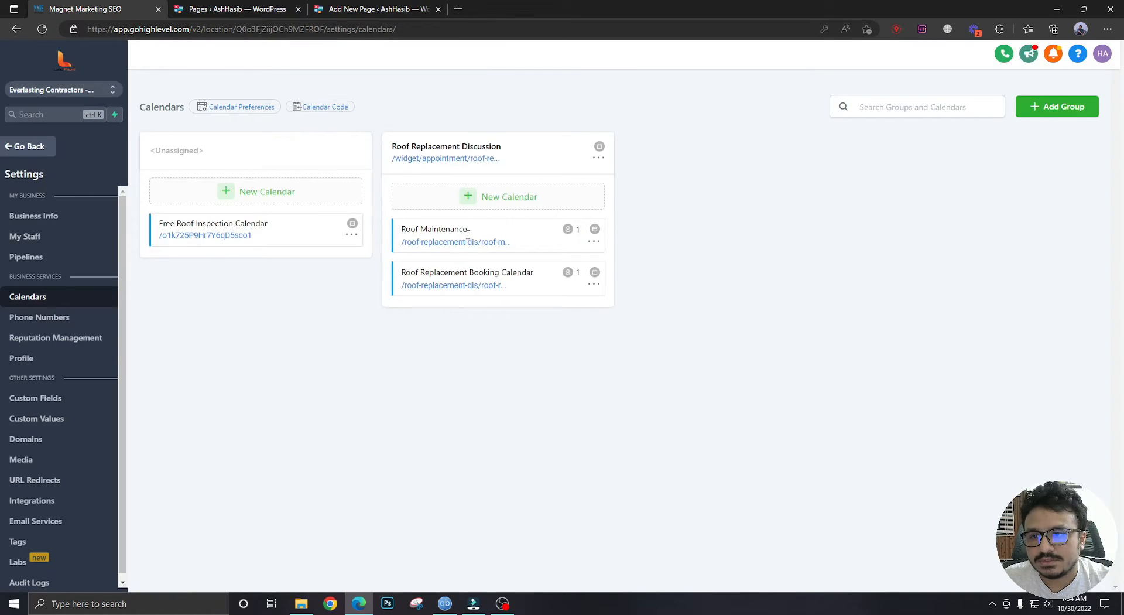
{"action": "mouse_move", "coordinate": [473, 240]}
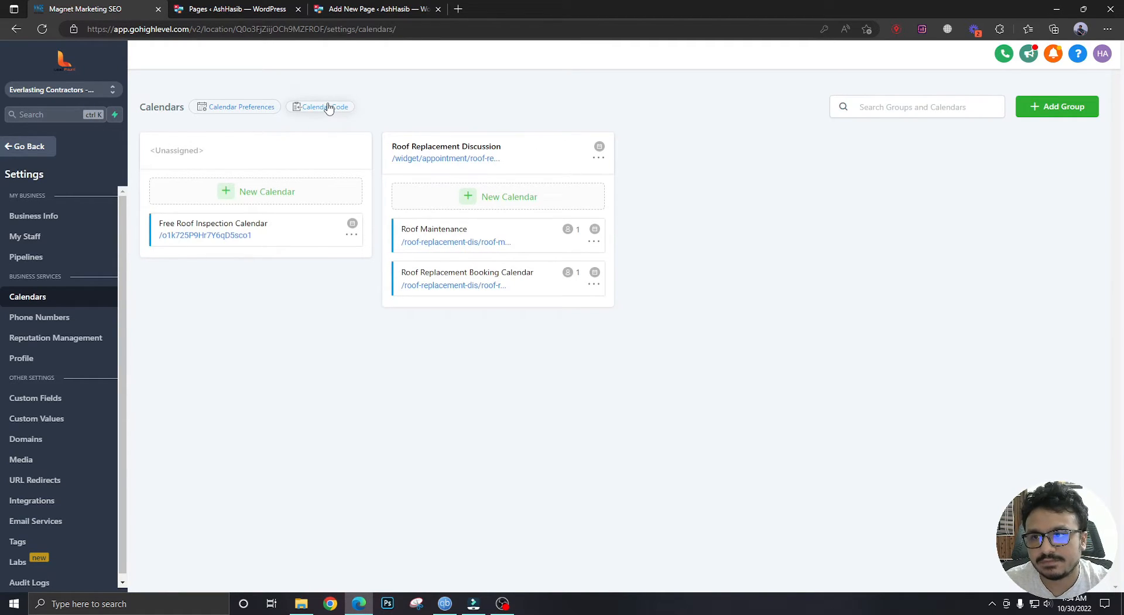
Reopen Calendar Code and highlight the Roof Replacement Discussion group's full embed code.
{"action": "left_click", "coordinate": [324, 107]}
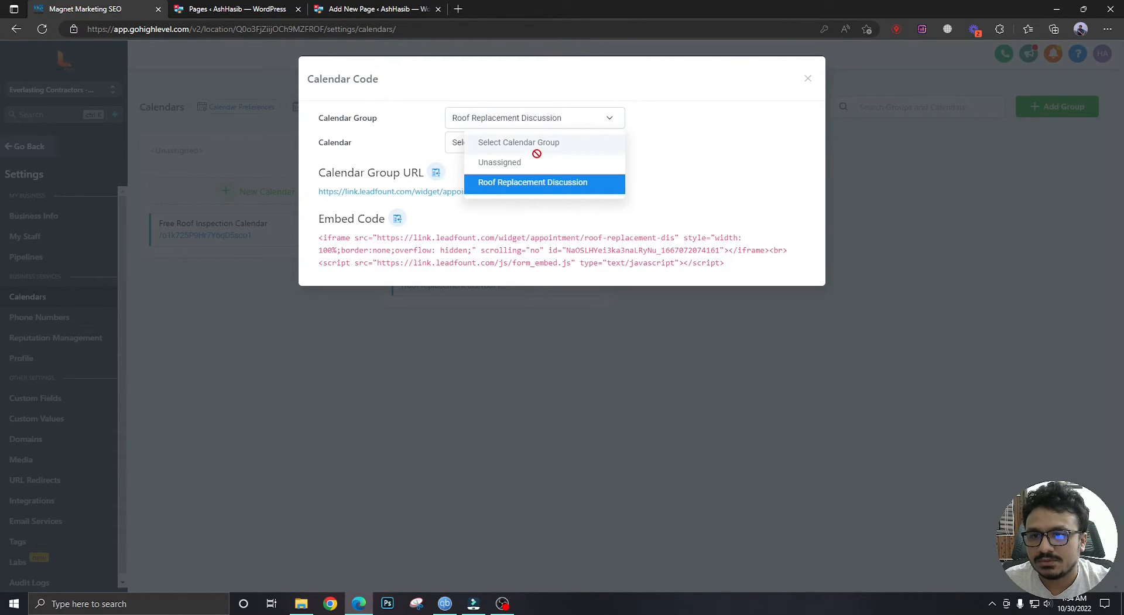
{"action": "left_click", "coordinate": [532, 182]}
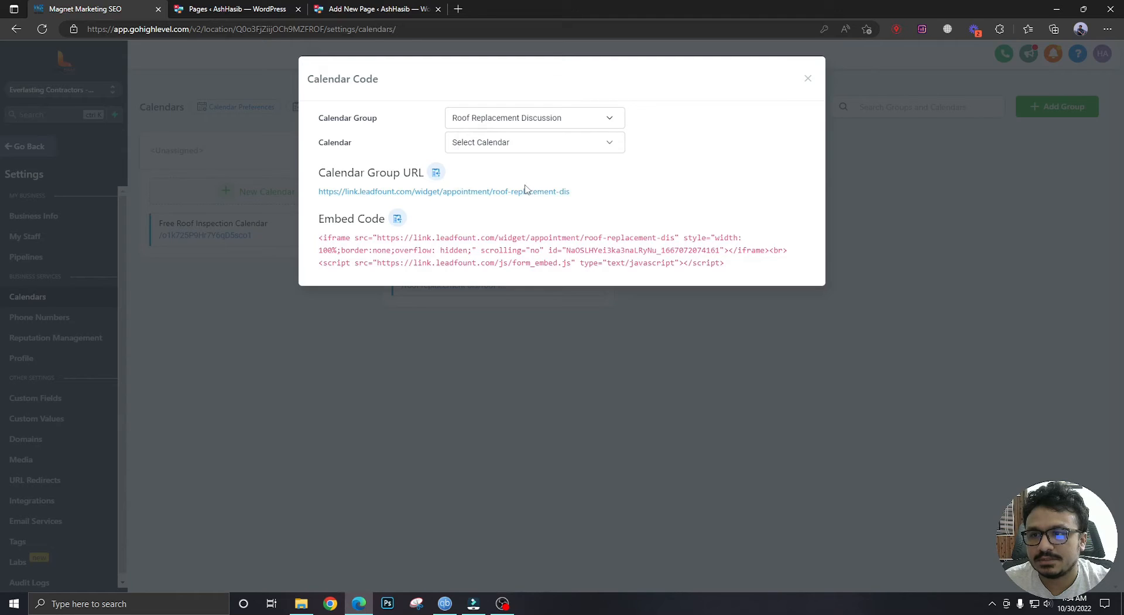
{"action": "left_click_drag", "start_coordinate": [319, 237], "coordinate": [435, 237]}
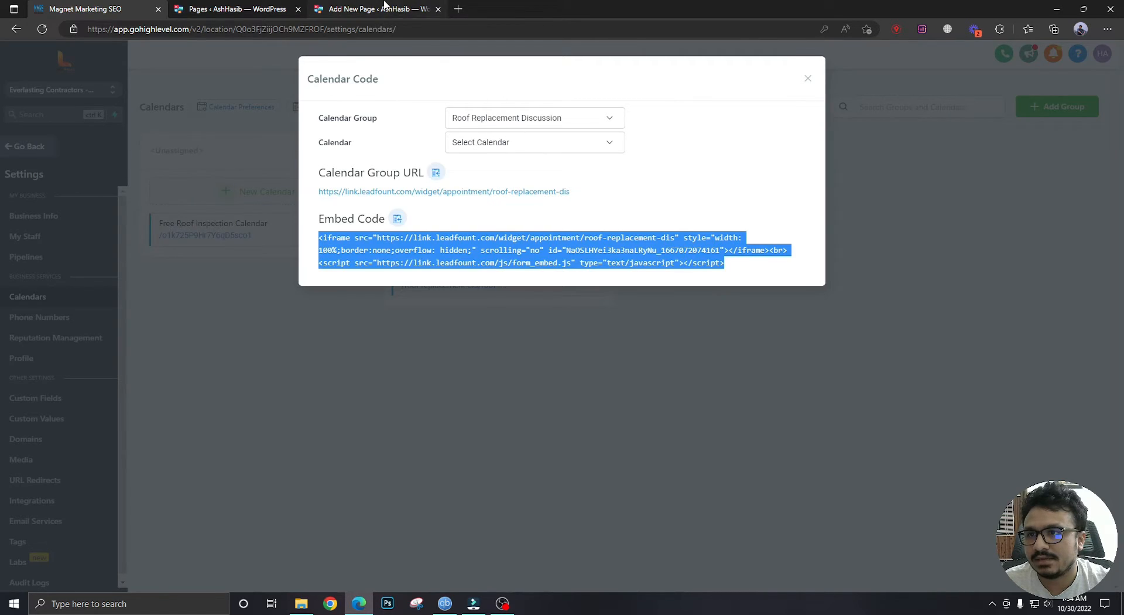
Finish titling the new page 'Roof Booking Calendar'.
{"action": "left_click", "coordinate": [378, 8]}
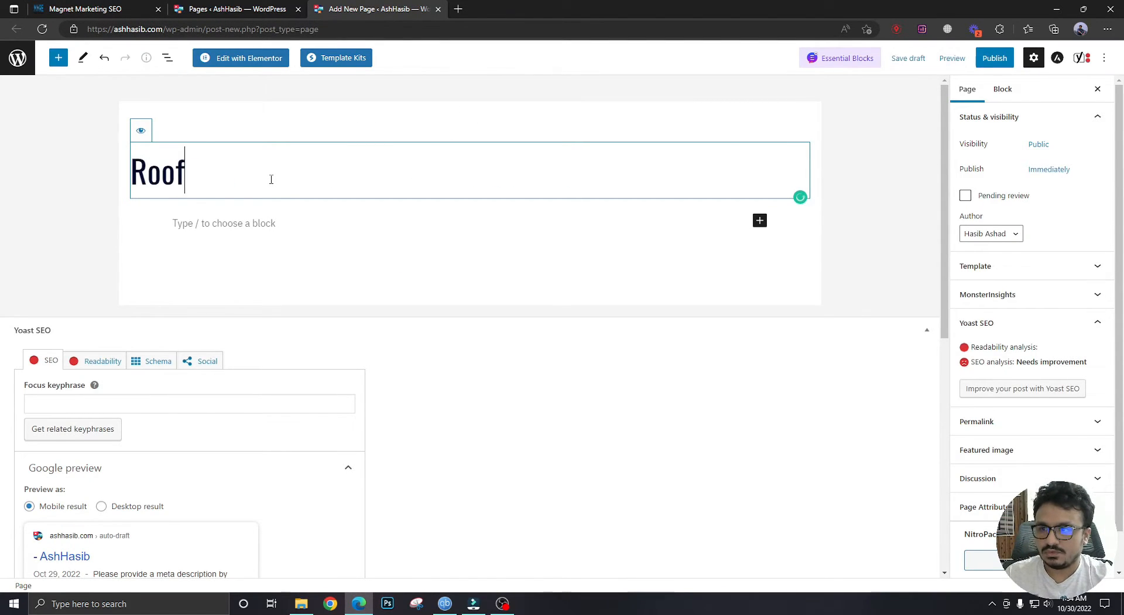
{"action": "left_click", "coordinate": [908, 58]}
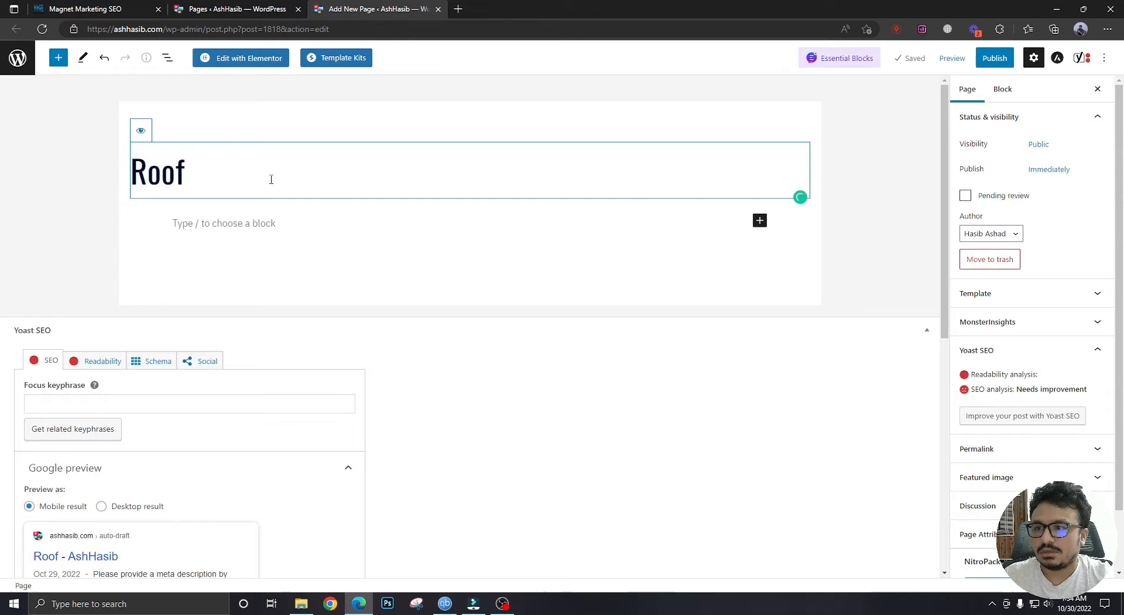
{"action": "type", "text": "Booking Calne"}
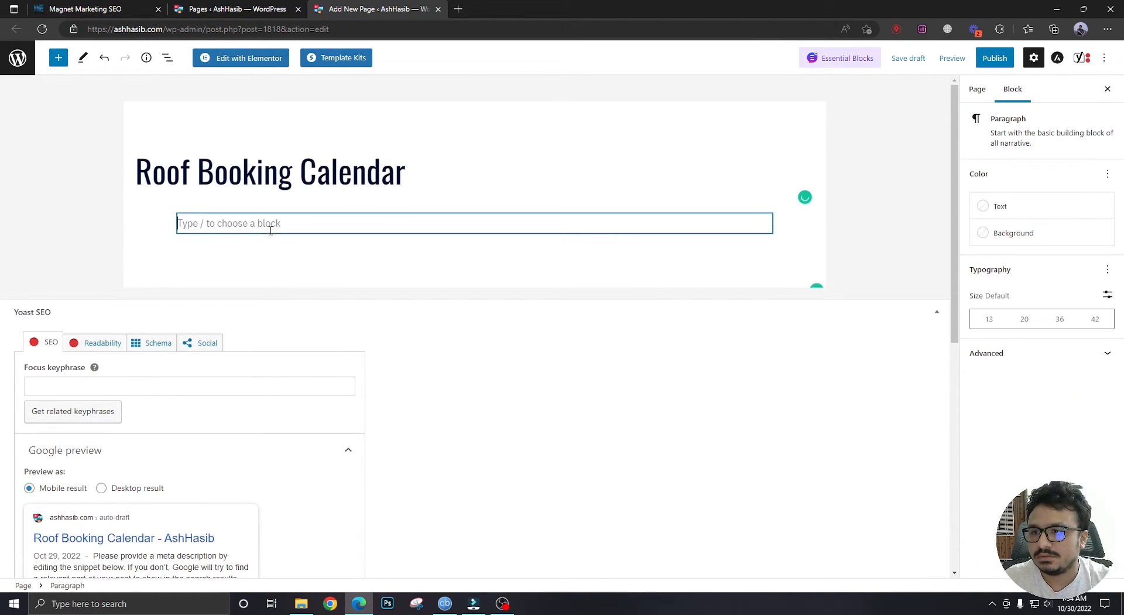
Add a Custom HTML block holding the group embed code and publish the page.
{"action": "left_click", "coordinate": [766, 224]}
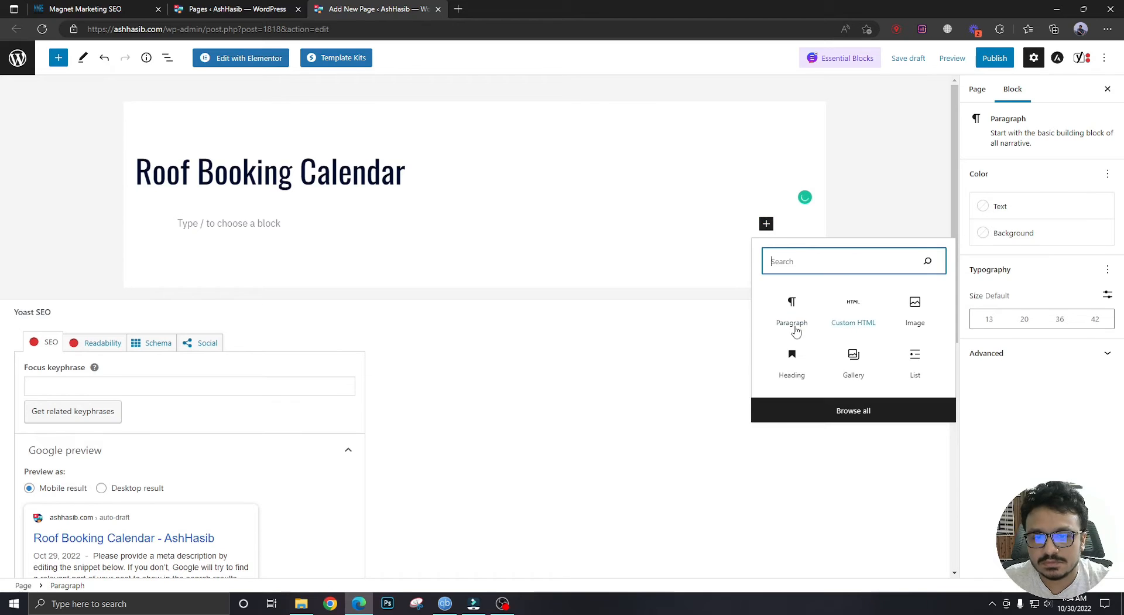
{"action": "left_click", "coordinate": [853, 302]}
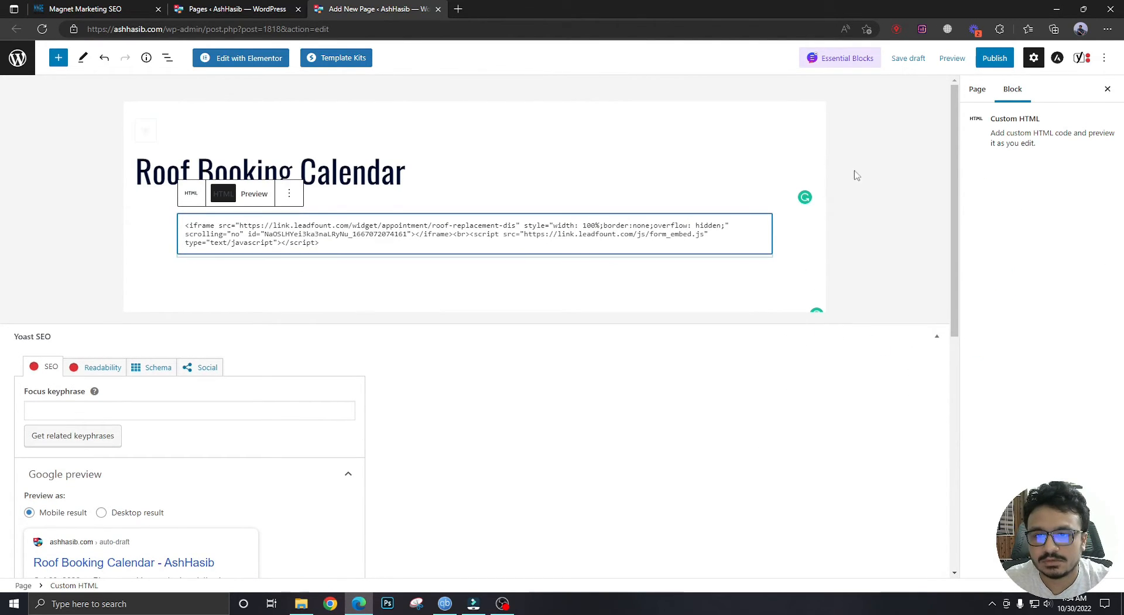
{"action": "left_click", "coordinate": [994, 57]}
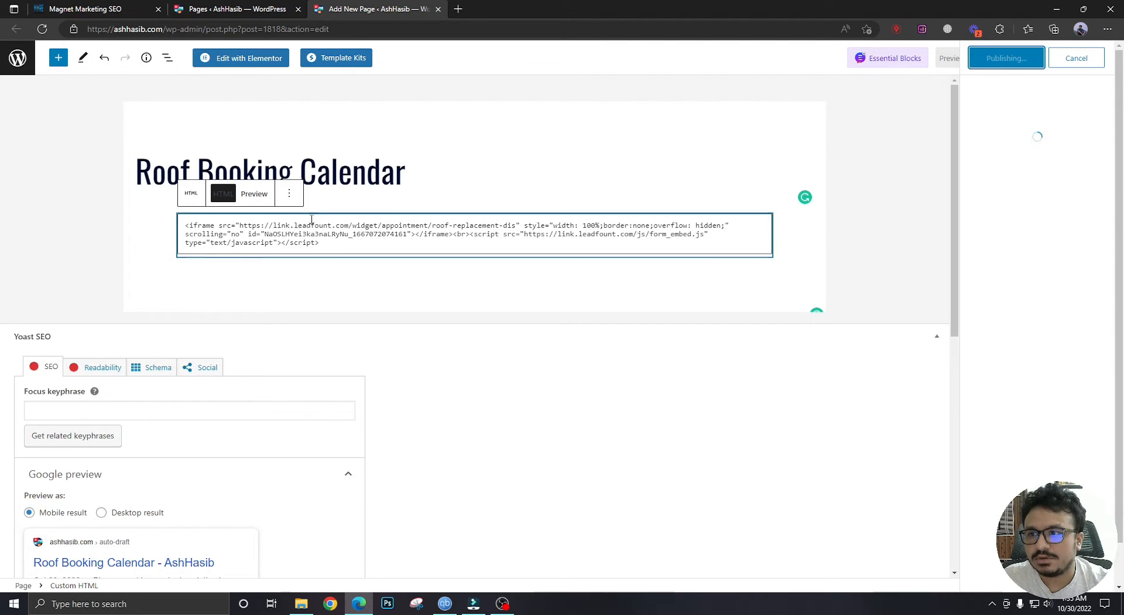
{"action": "left_click", "coordinate": [1006, 57]}
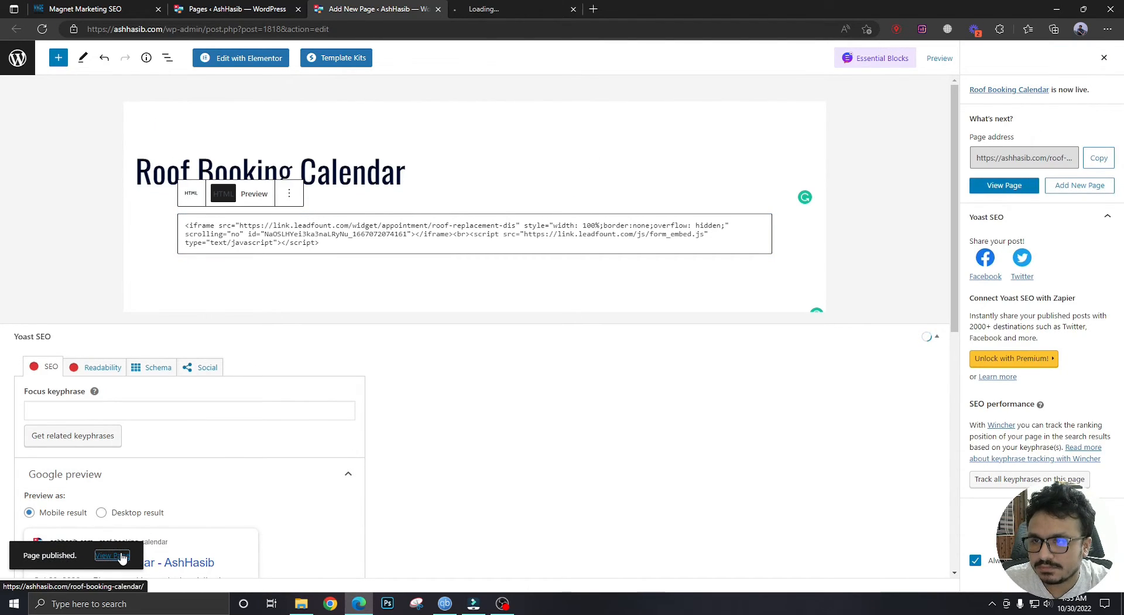
View the live page and open the Roof Replacement Booking Calendar's date picker.
{"action": "left_click", "coordinate": [112, 555]}
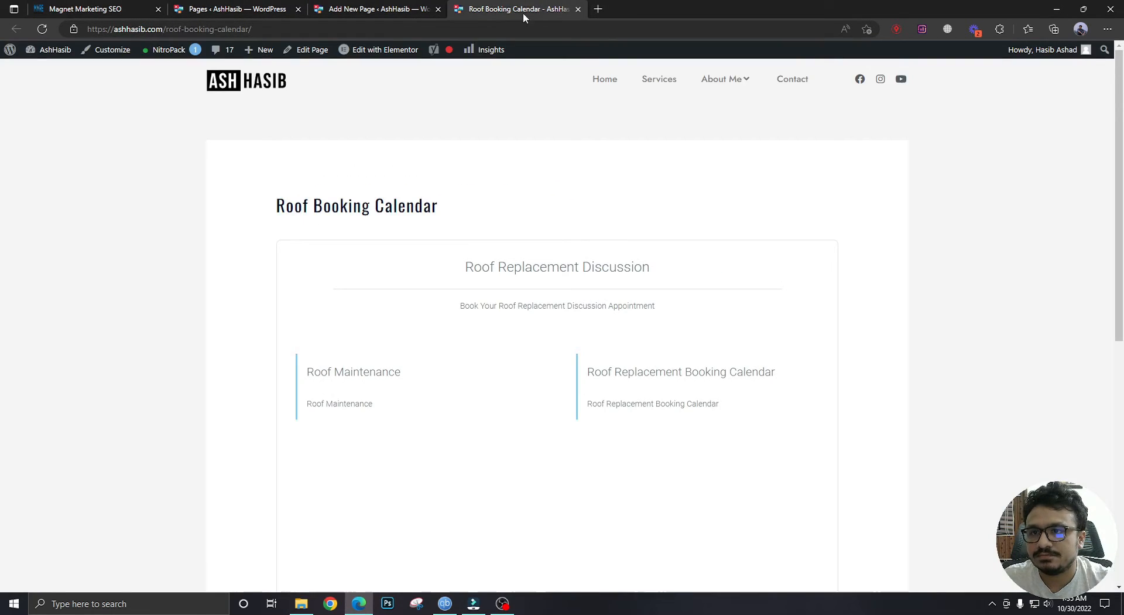
{"action": "mouse_move", "coordinate": [386, 395]}
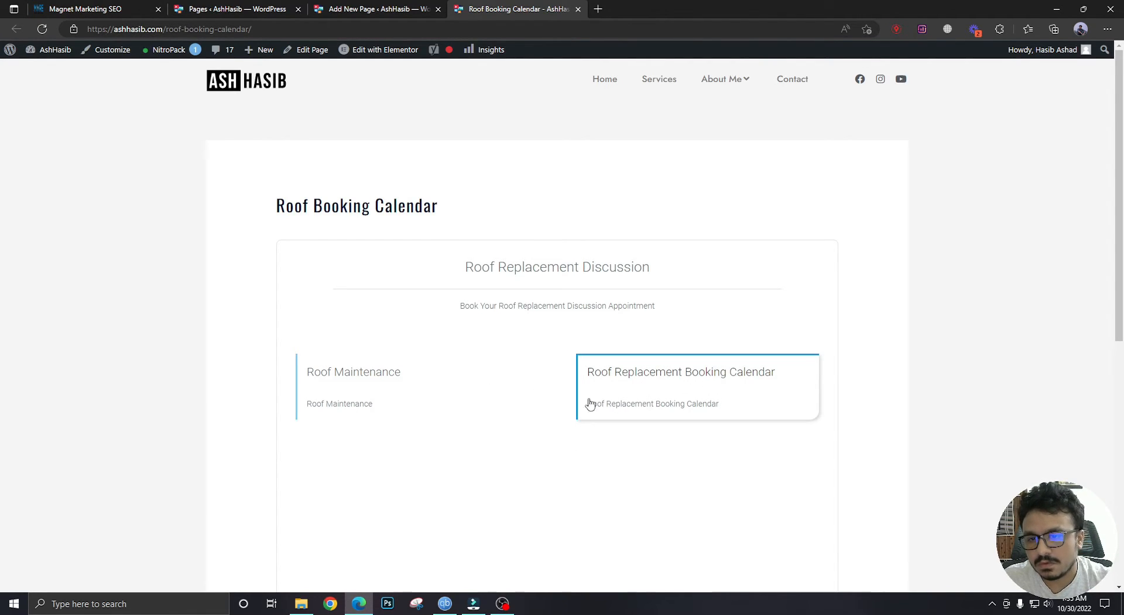
{"action": "left_click", "coordinate": [681, 386]}
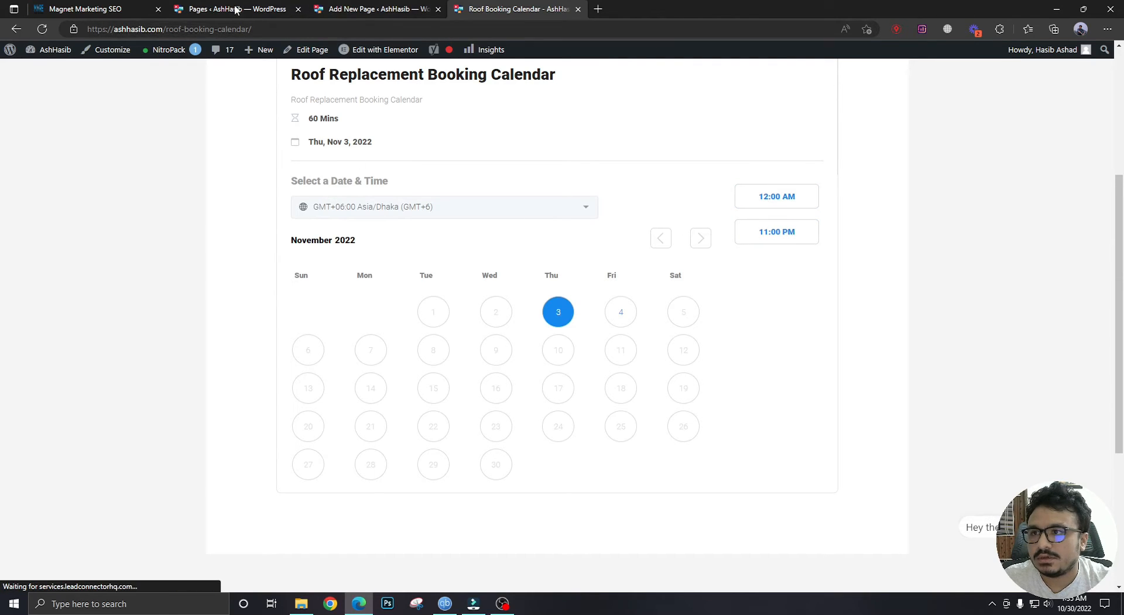
Choose Roof Replacement Booking Calendar in Calendar Code to get its own embed code.
{"action": "left_click", "coordinate": [94, 9]}
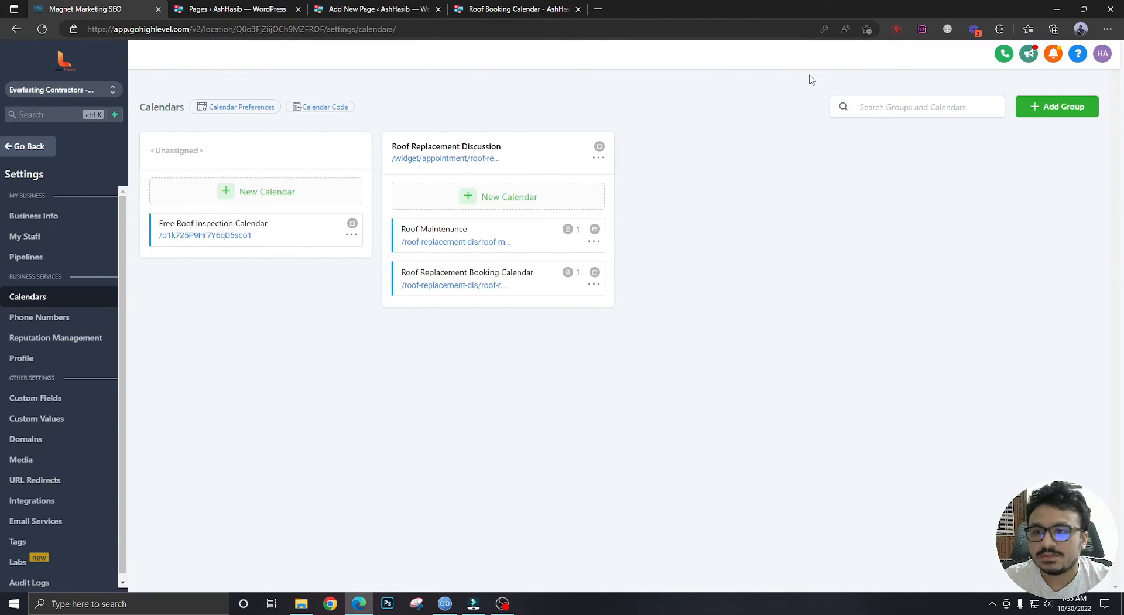
{"action": "mouse_move", "coordinate": [437, 169]}
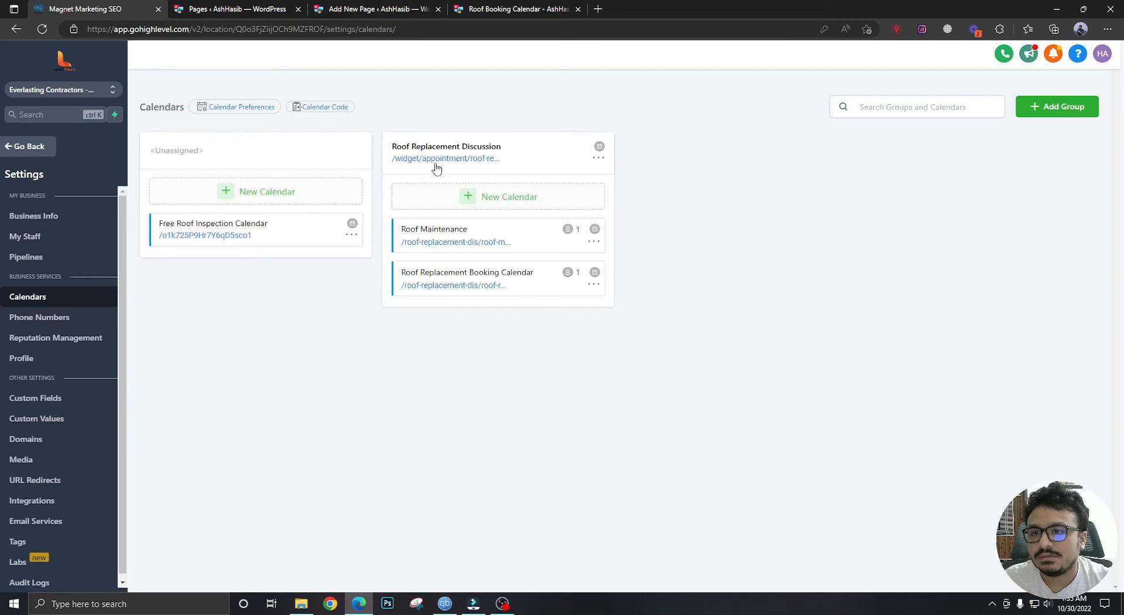
{"action": "left_click", "coordinate": [324, 107]}
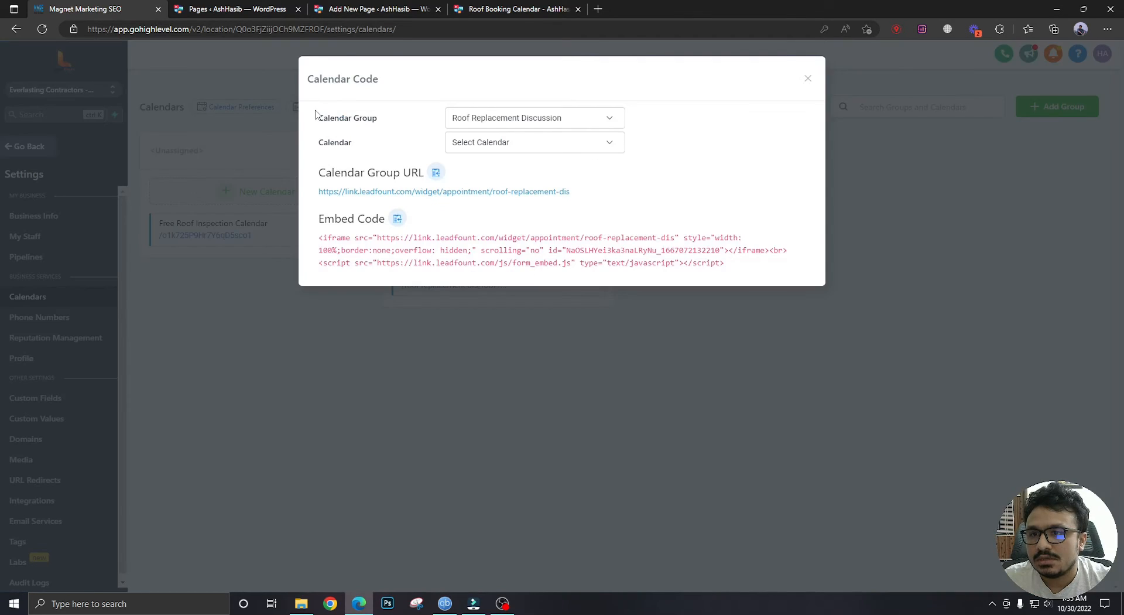
{"action": "left_click", "coordinate": [535, 142]}
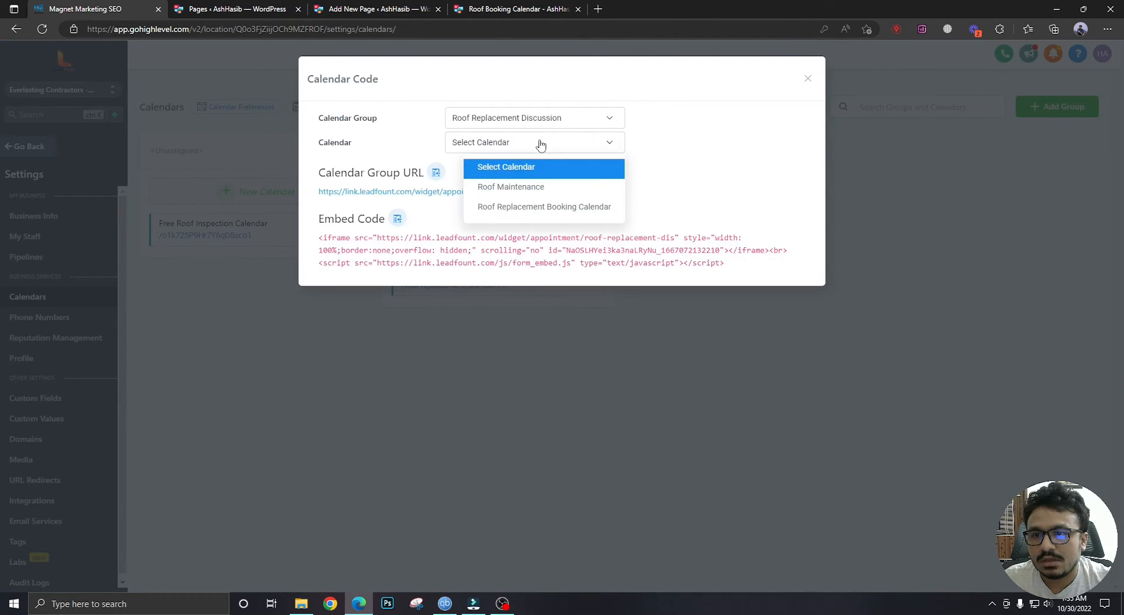
{"action": "left_click", "coordinate": [544, 206]}
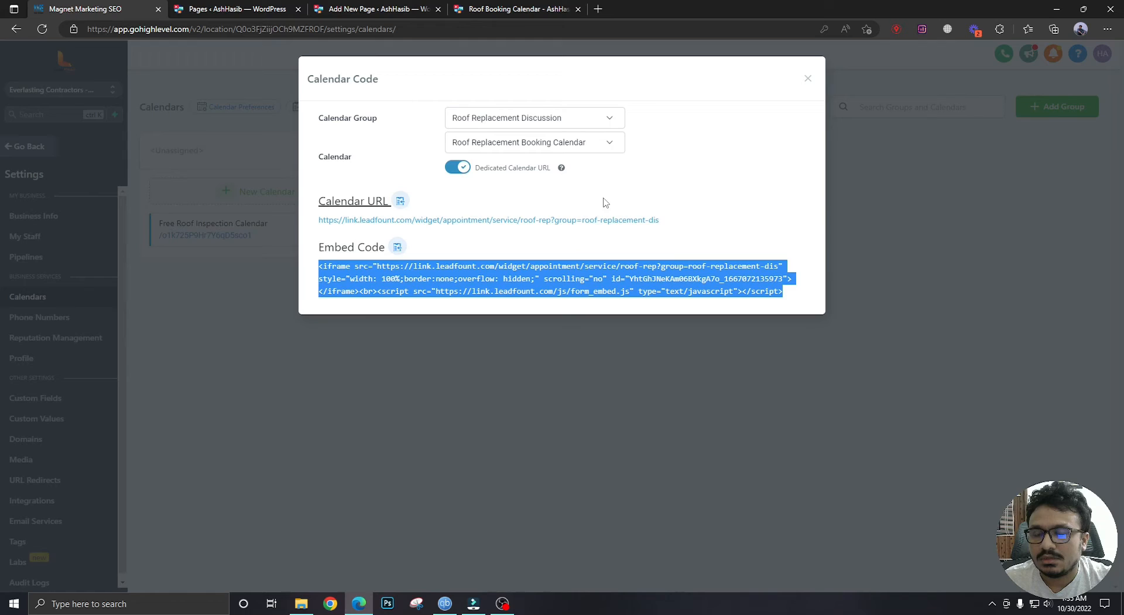
{"action": "left_click", "coordinate": [518, 9]}
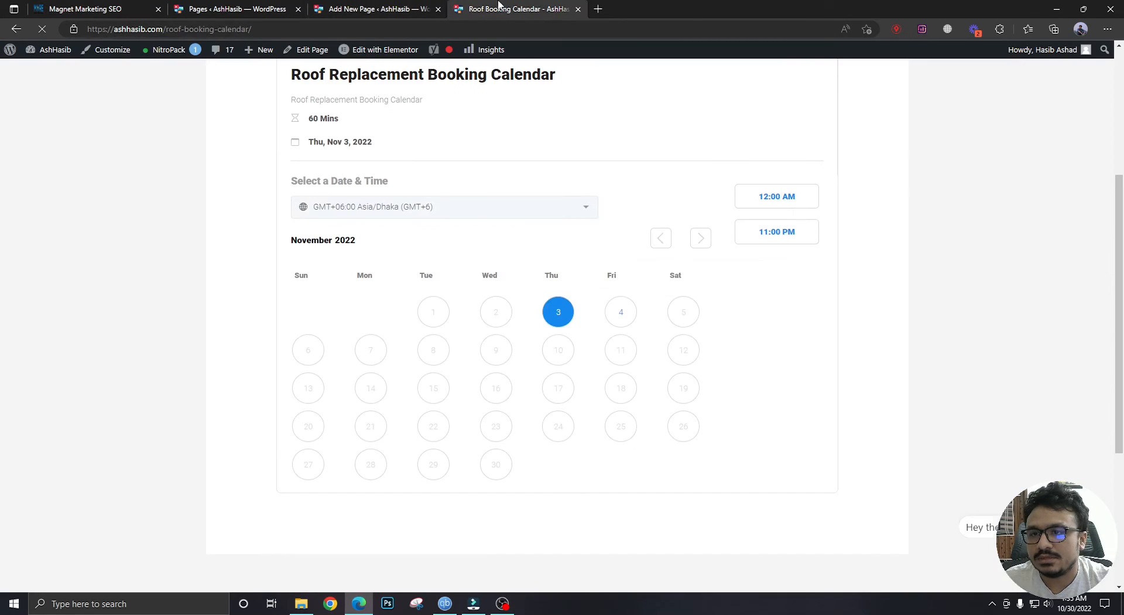
Replace the page's group code with the single-calendar embed code and check the live page.
{"action": "left_click", "coordinate": [386, 9]}
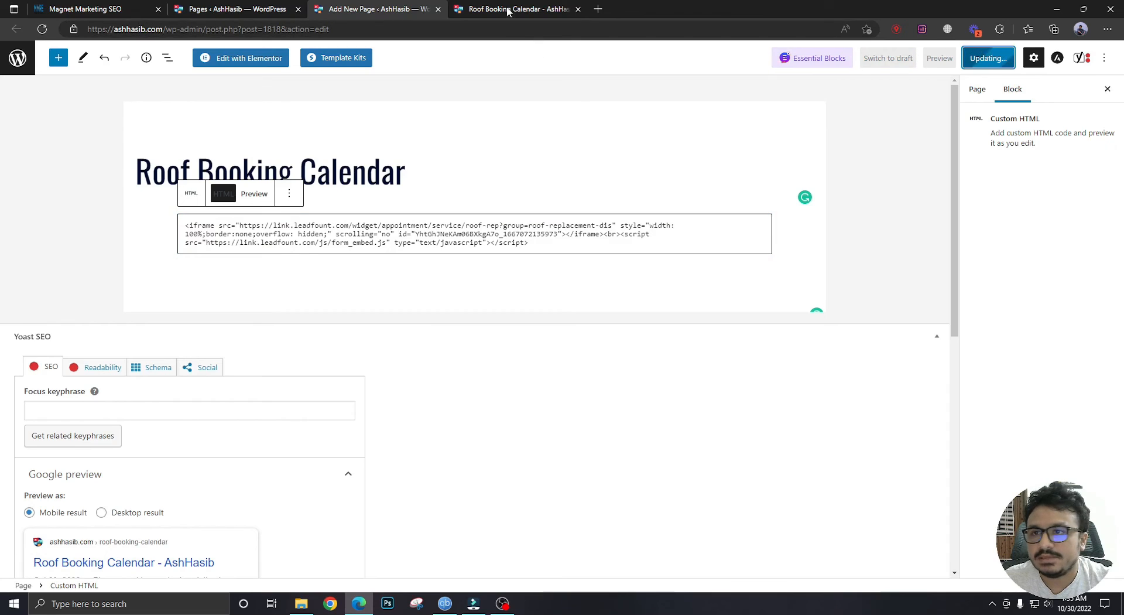
{"action": "left_click", "coordinate": [517, 9]}
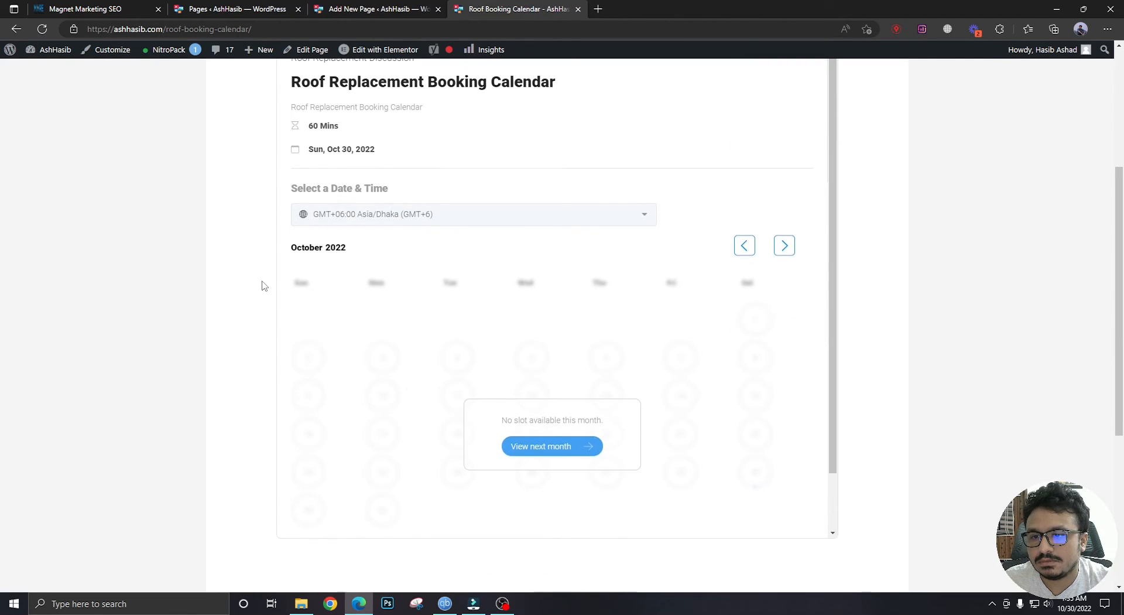
{"action": "scroll", "scroll_direction": "up", "scroll_amount": 3}
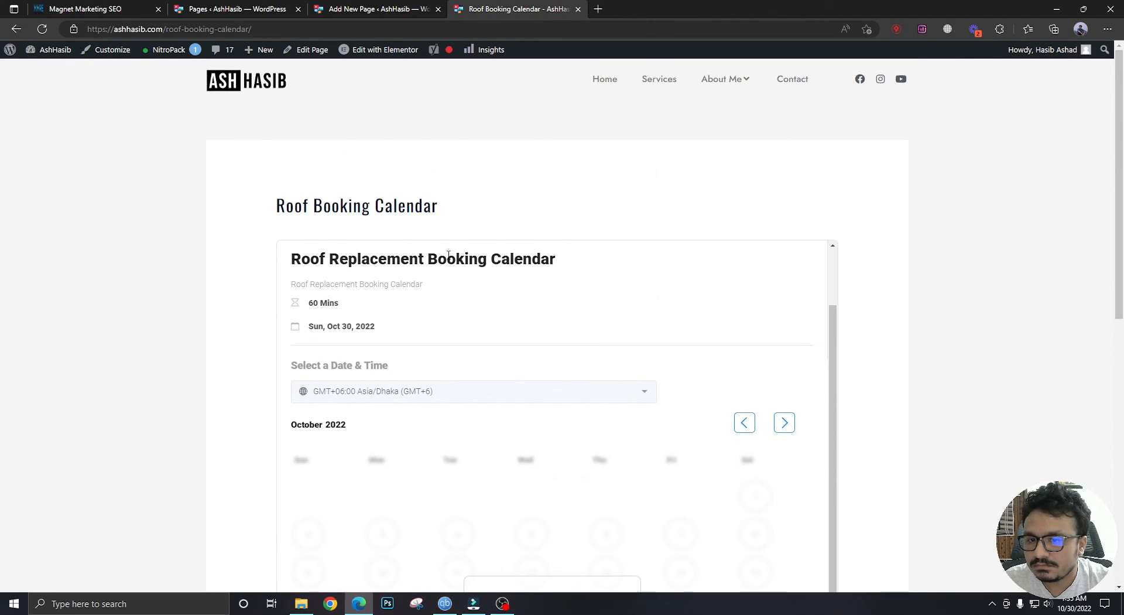
{"action": "scroll", "scroll_direction": "down", "scroll_amount": 3}
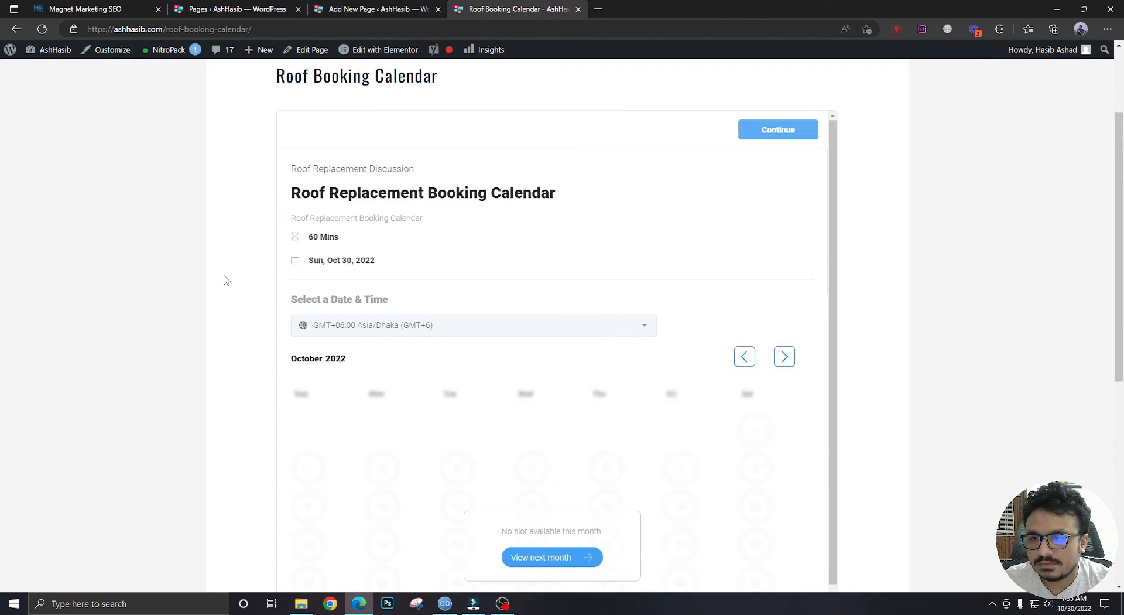
{"action": "scroll", "scroll_direction": "down", "scroll_amount": 3}
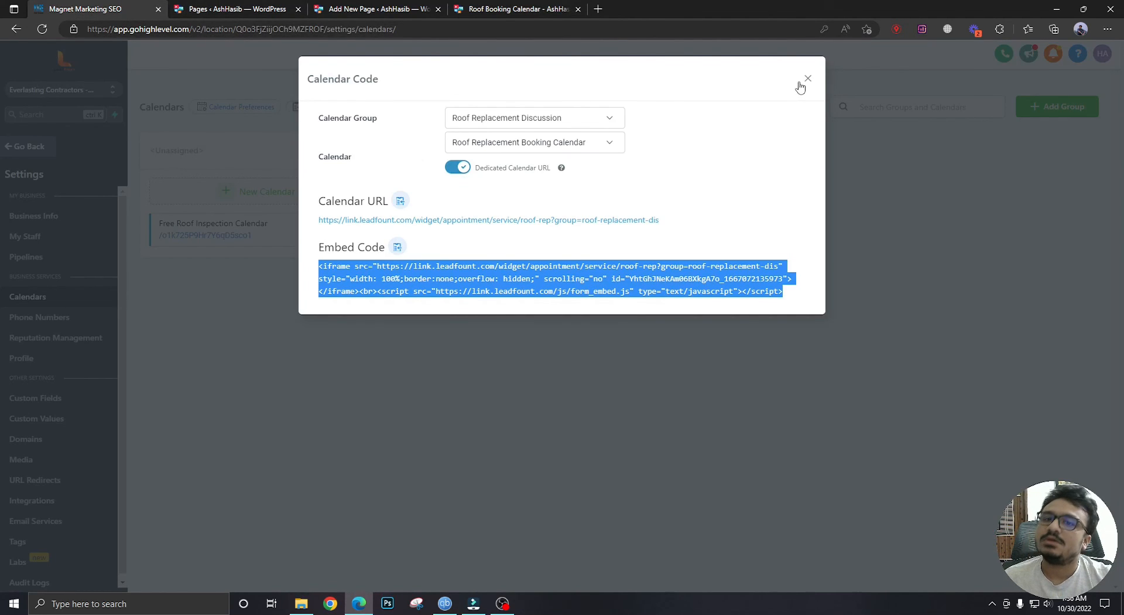
Dismiss the Calendar Code window to return to the list of both groups and three calendars.
{"action": "left_click", "coordinate": [808, 78]}
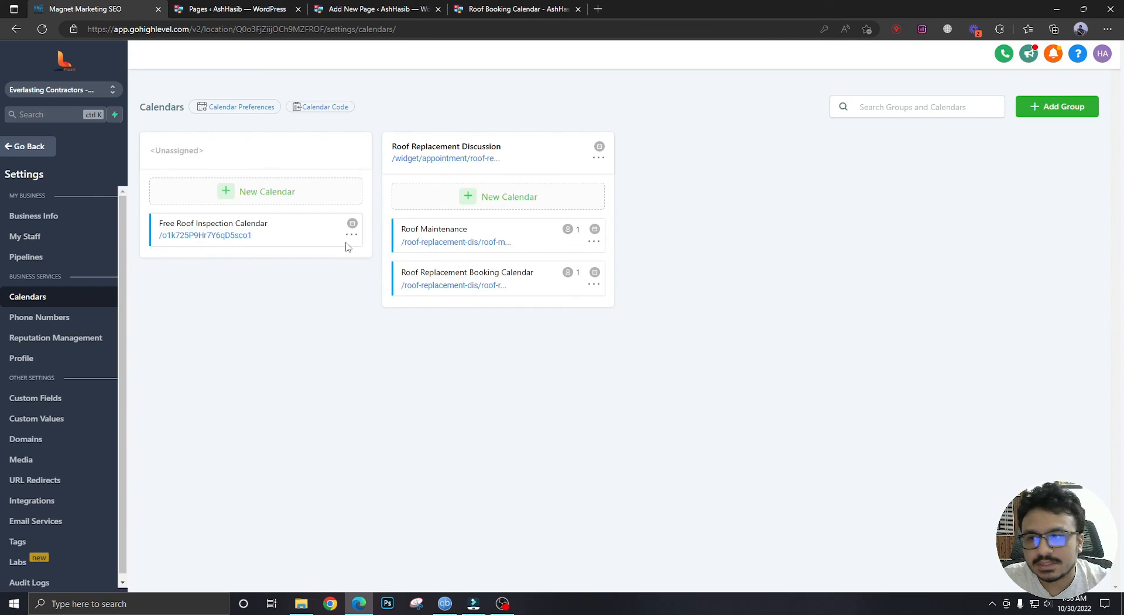
{"action": "mouse_move", "coordinate": [531, 168]}
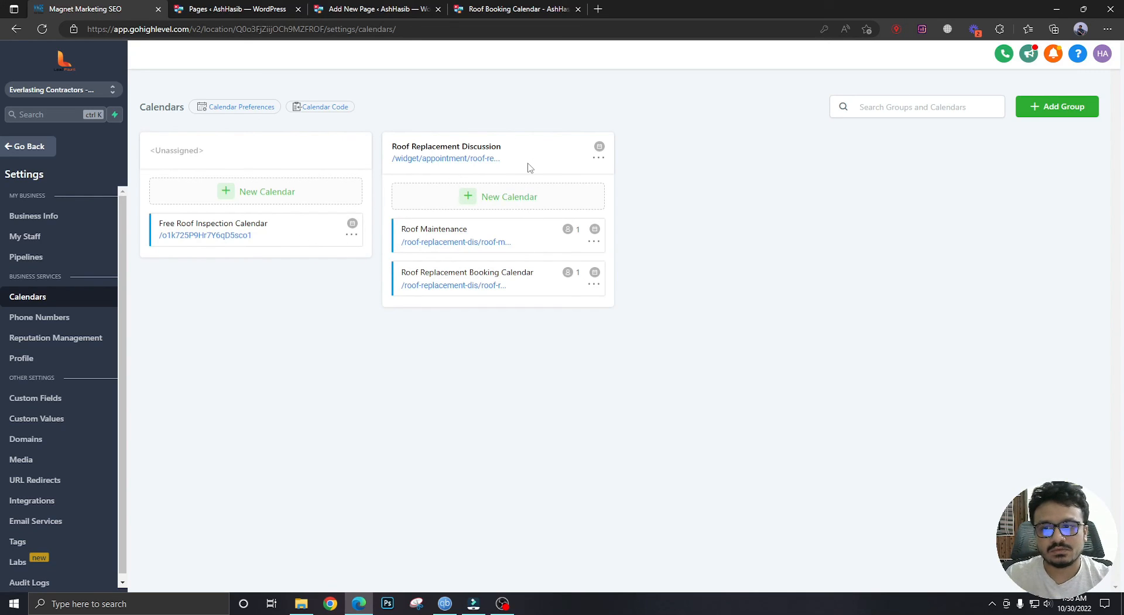